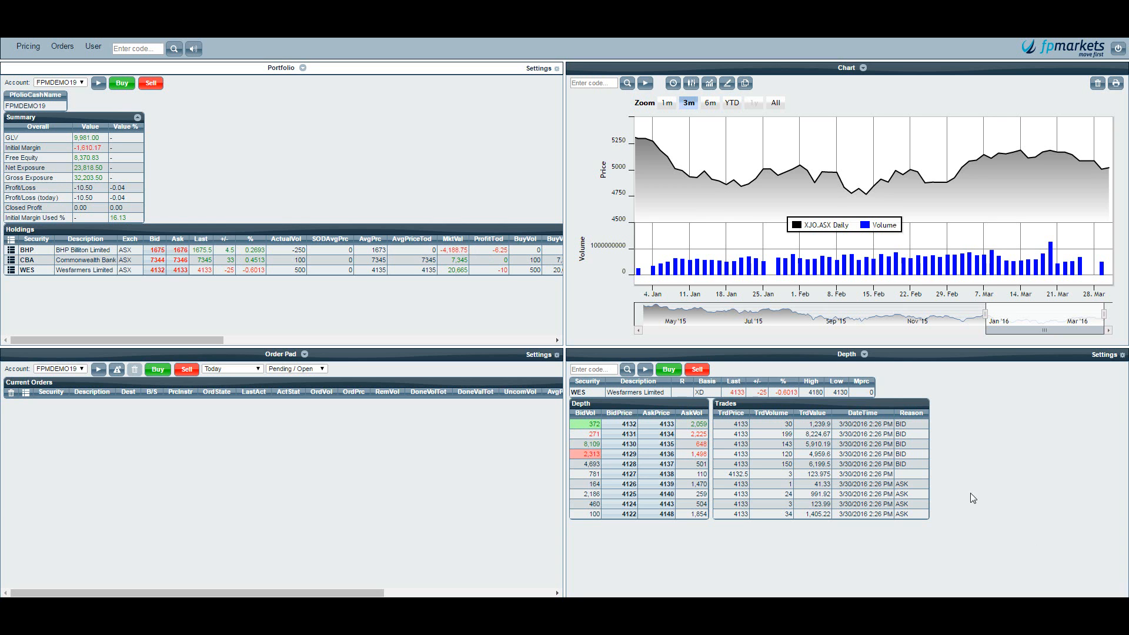
{"action": "mouse_move", "coordinate": [755, 419]}
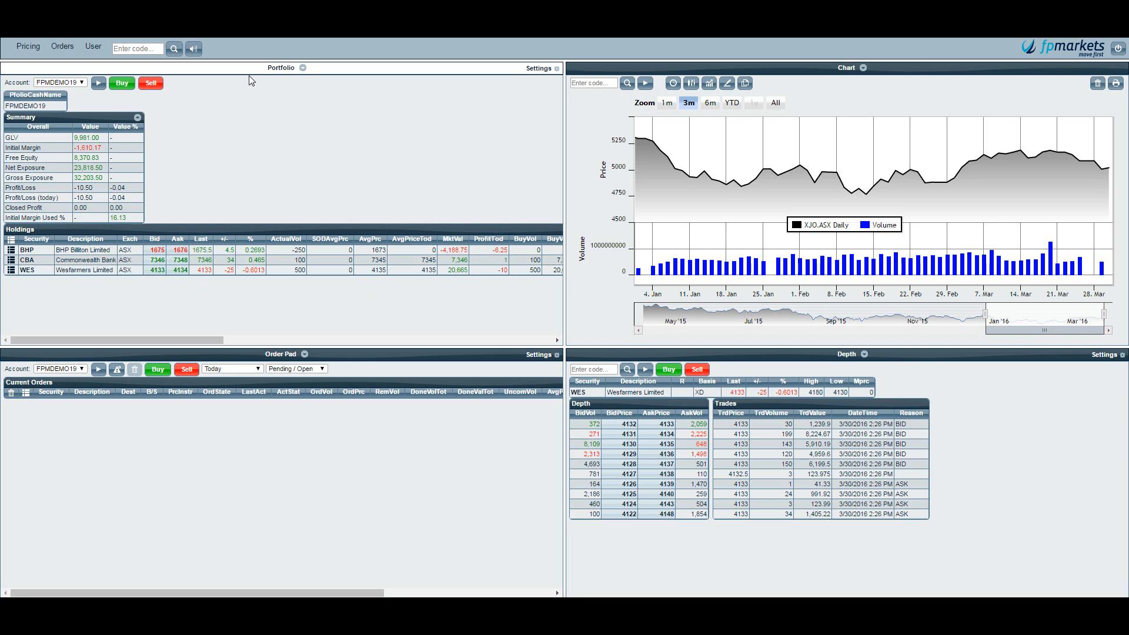
- Chart CBA and settle on the candlestick style after toggling with the price line
{"action": "left_click", "coordinate": [302, 67]}
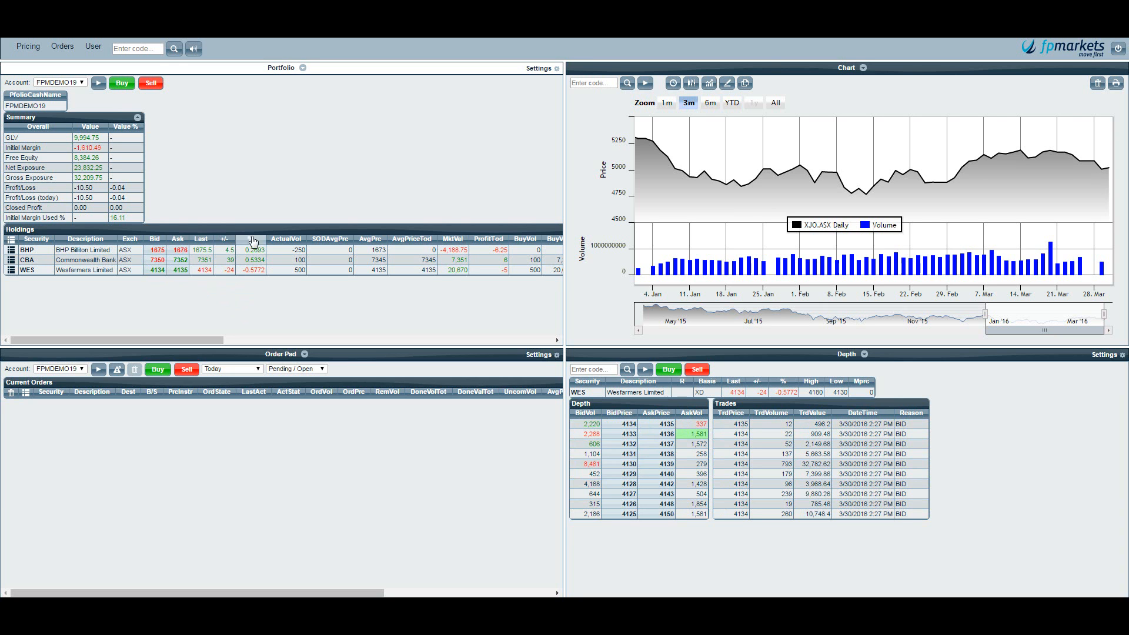
{"action": "mouse_move", "coordinate": [253, 286]}
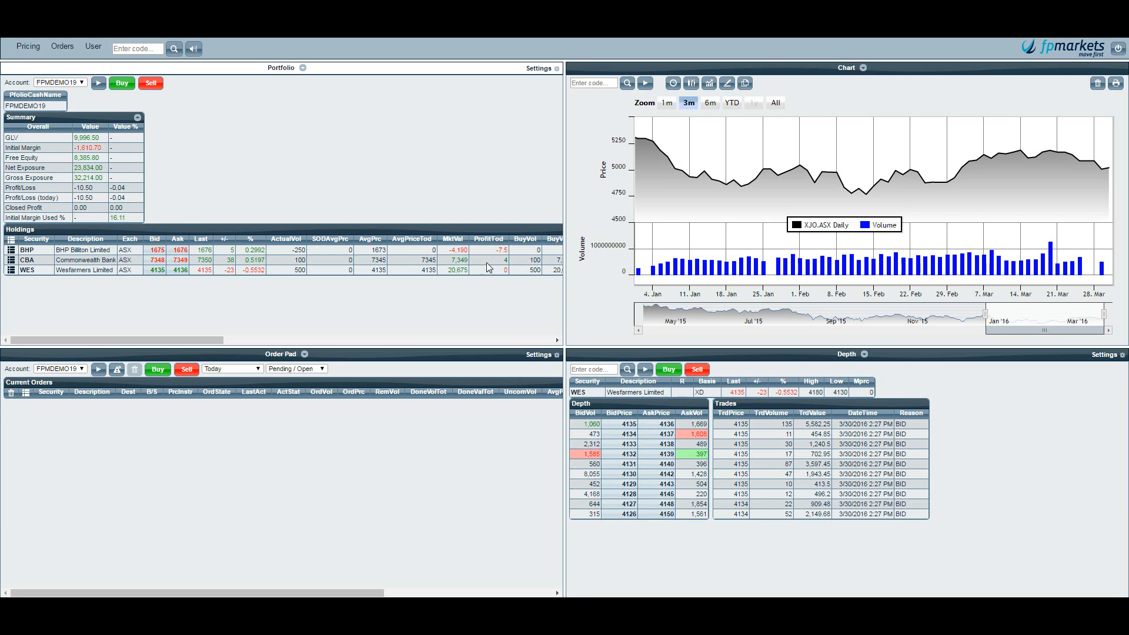
{"action": "mouse_move", "coordinate": [496, 286]}
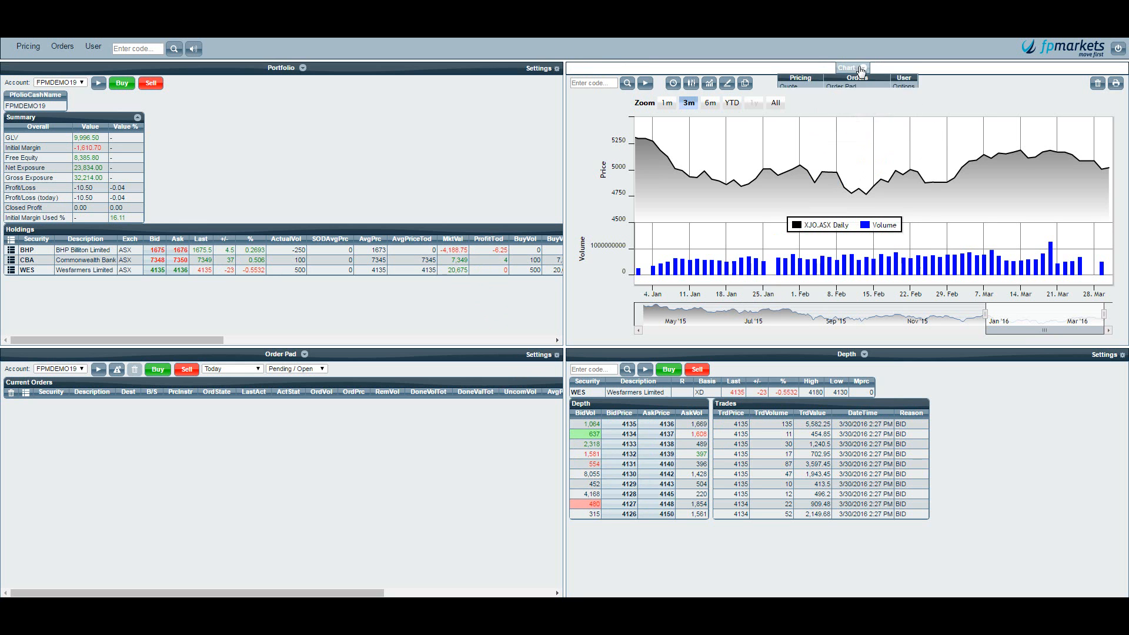
{"action": "mouse_move", "coordinate": [741, 184]}
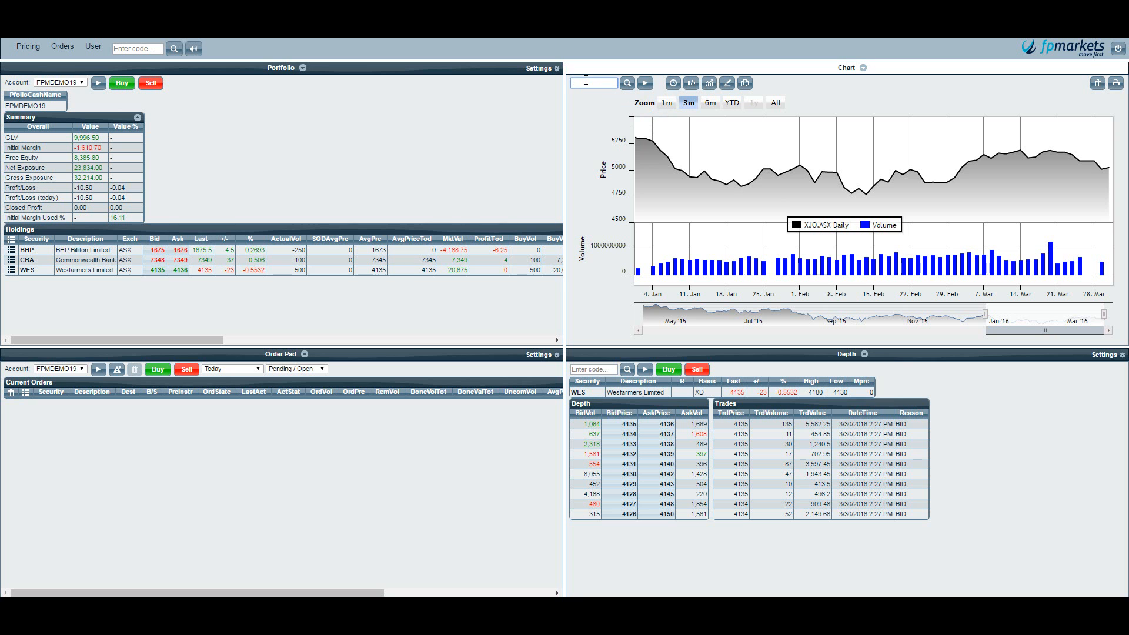
{"action": "type", "text": "CBA"}
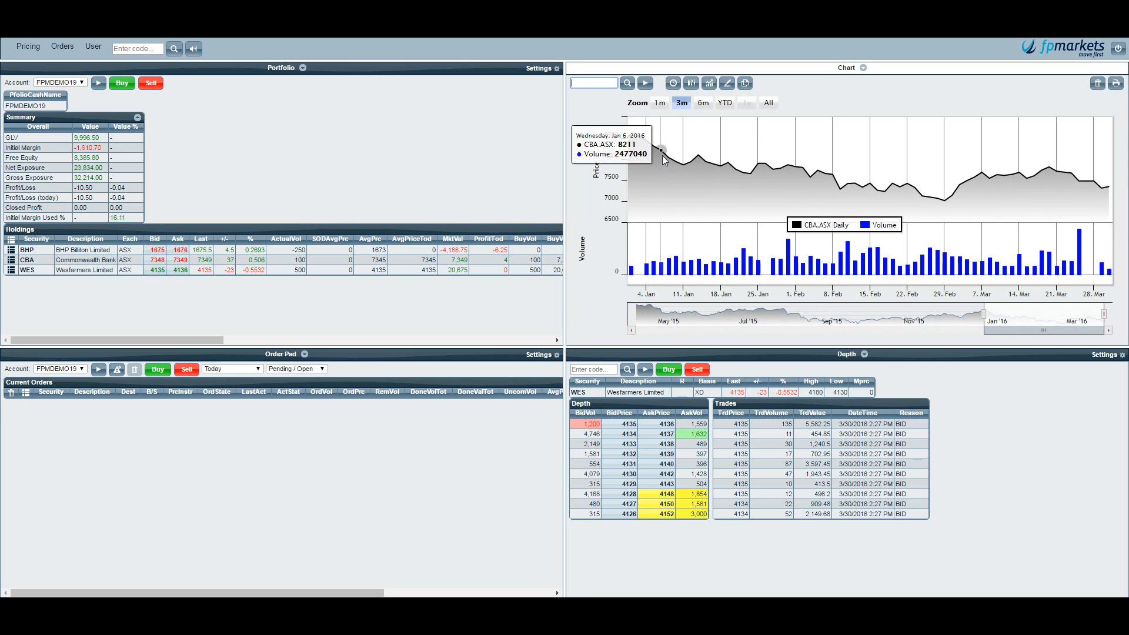
{"action": "mouse_move", "coordinate": [684, 161]}
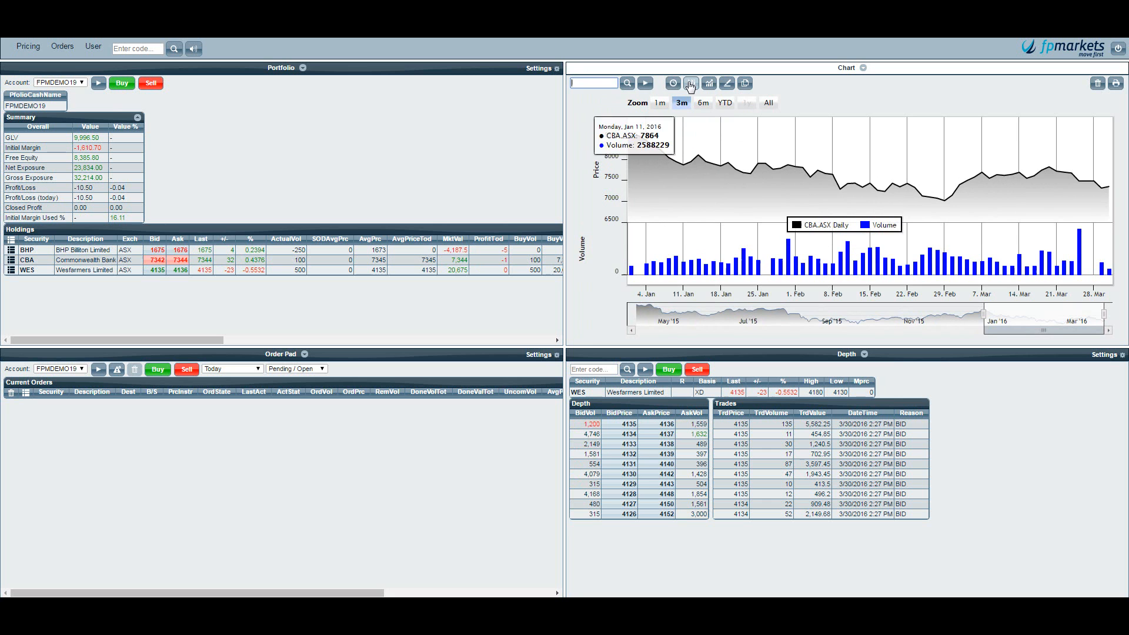
{"action": "left_click", "coordinate": [692, 82]}
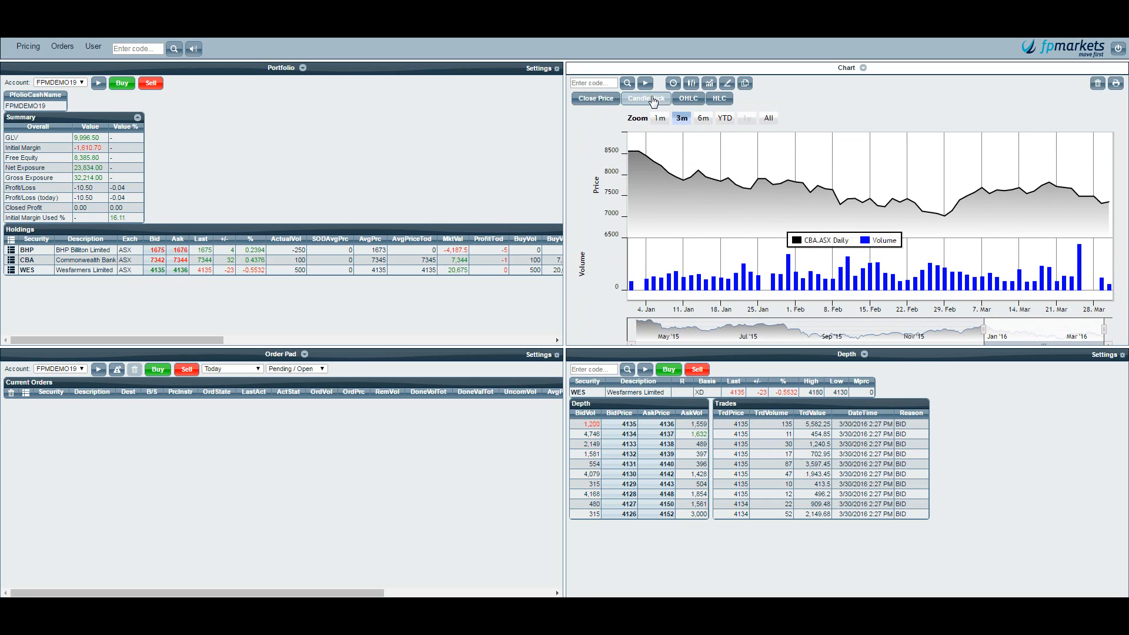
{"action": "left_click", "coordinate": [691, 82]}
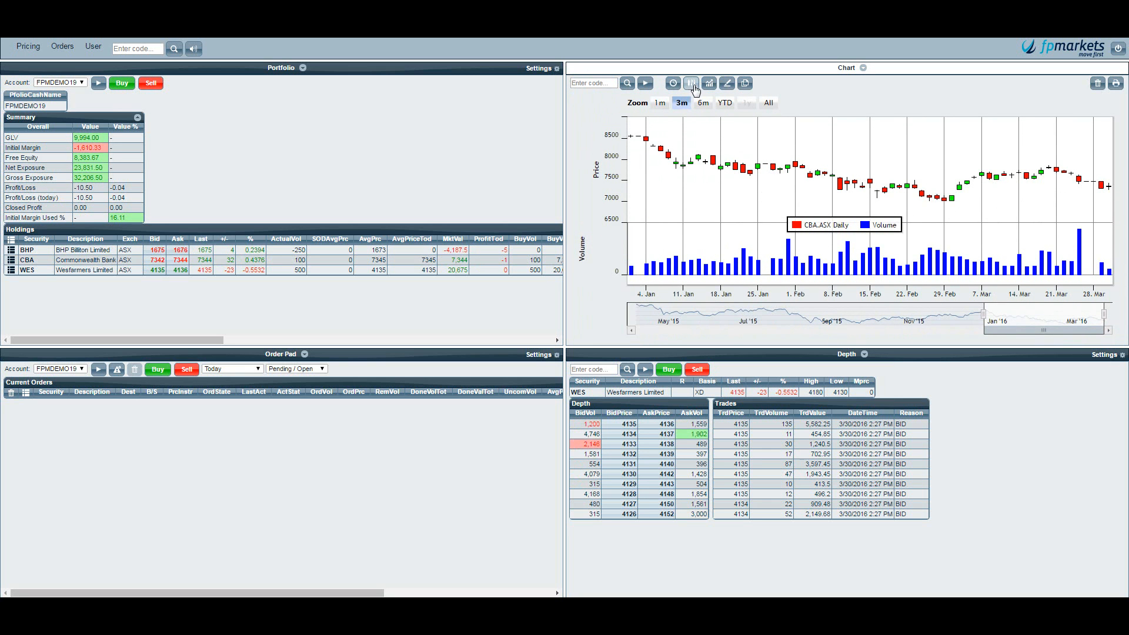
{"action": "left_click", "coordinate": [691, 82]}
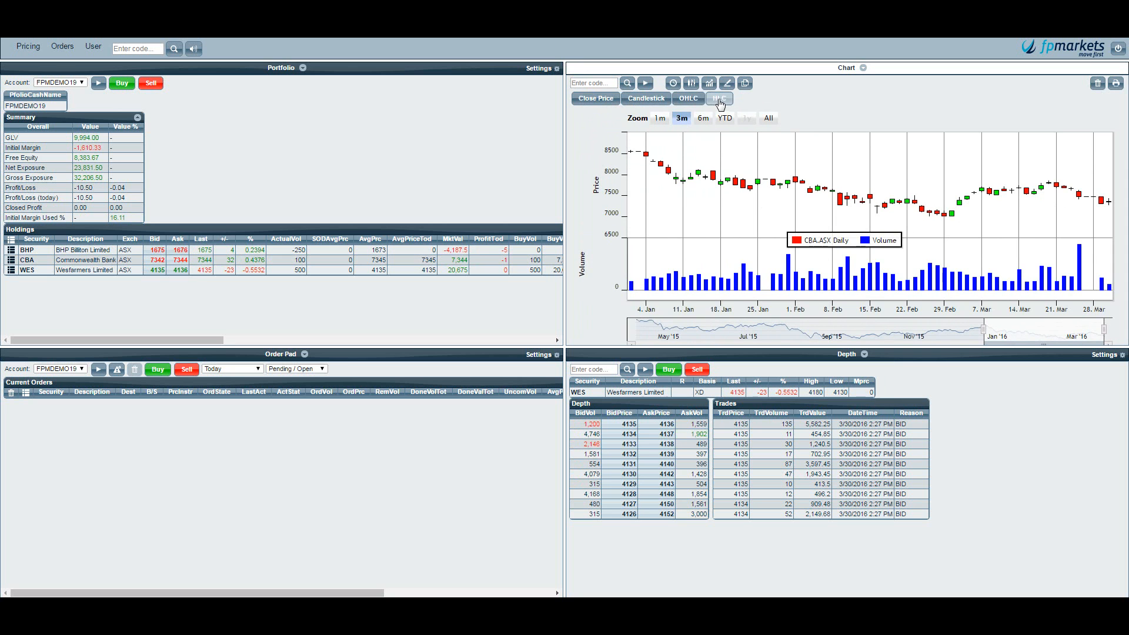
{"action": "left_click", "coordinate": [719, 98]}
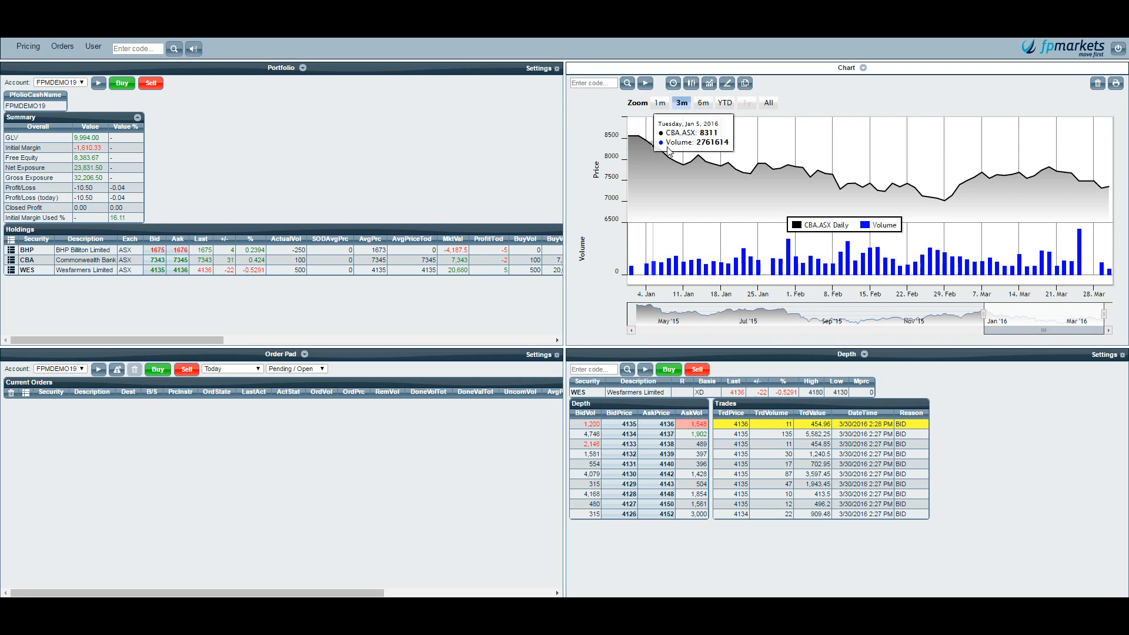
{"action": "left_click", "coordinate": [708, 82]}
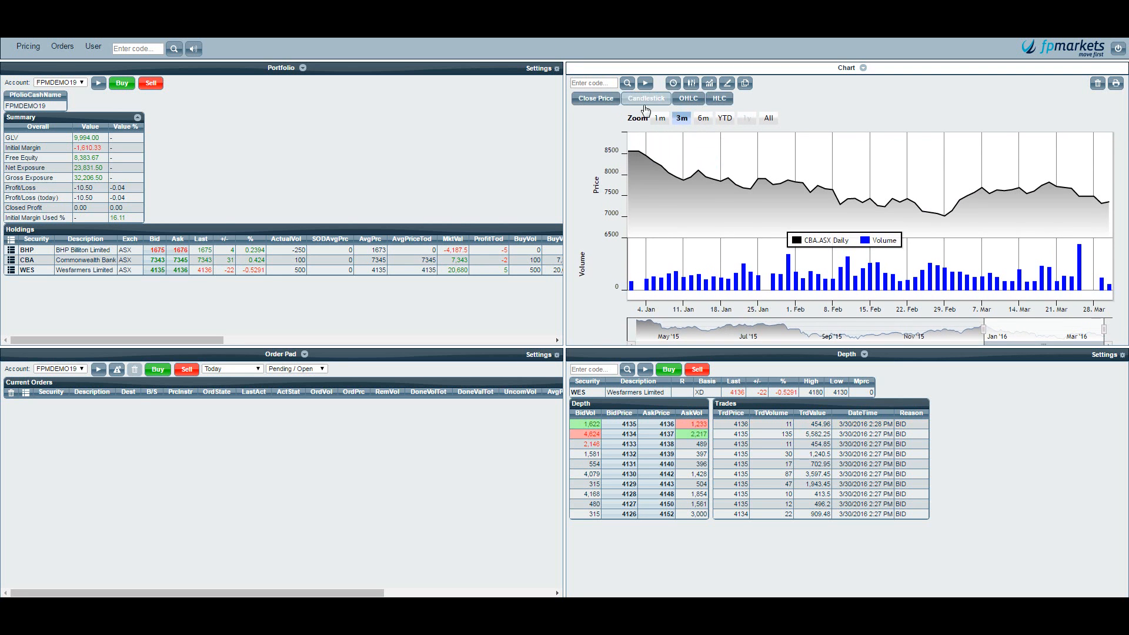
{"action": "left_click", "coordinate": [645, 99]}
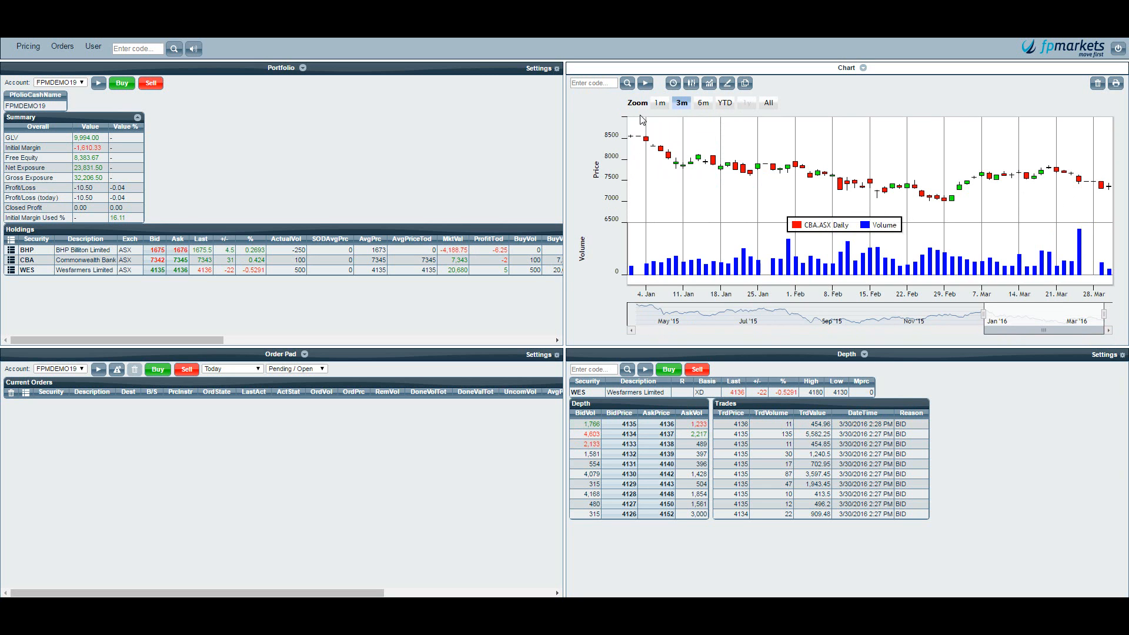
- Switch the CBA chart period to intraday data
{"action": "left_click", "coordinate": [673, 82]}
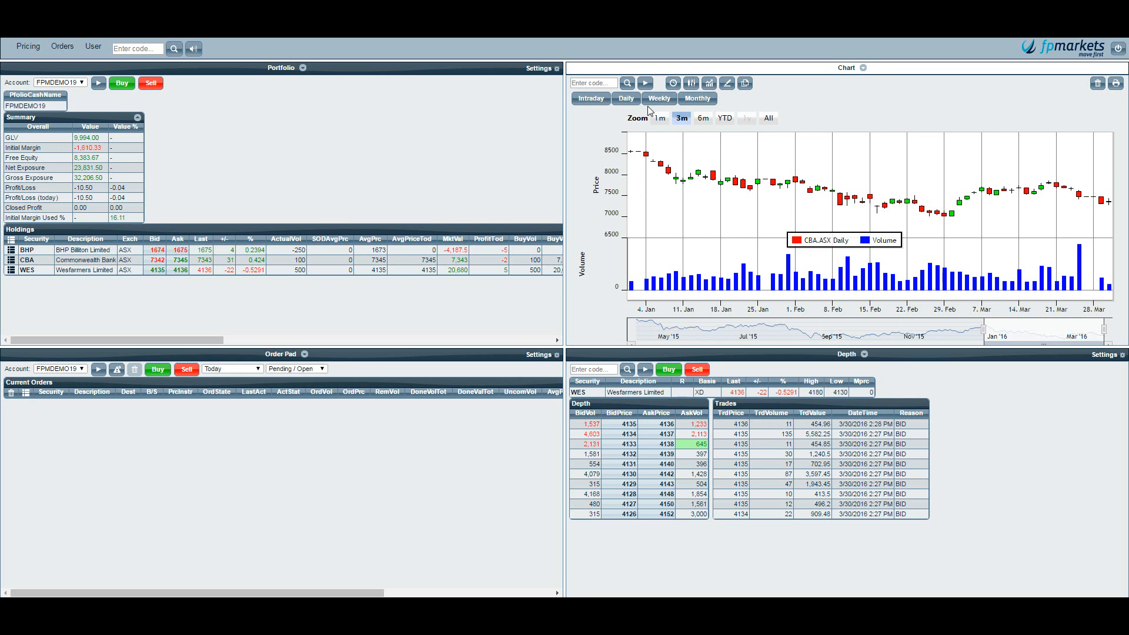
{"action": "left_click", "coordinate": [591, 99]}
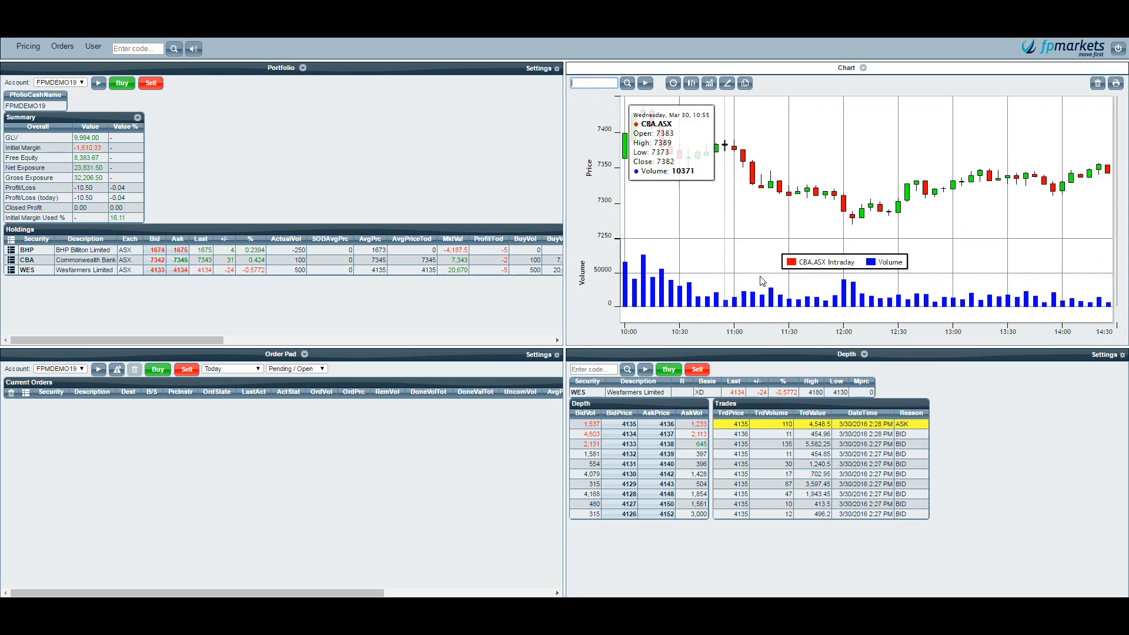
{"action": "mouse_move", "coordinate": [667, 110]}
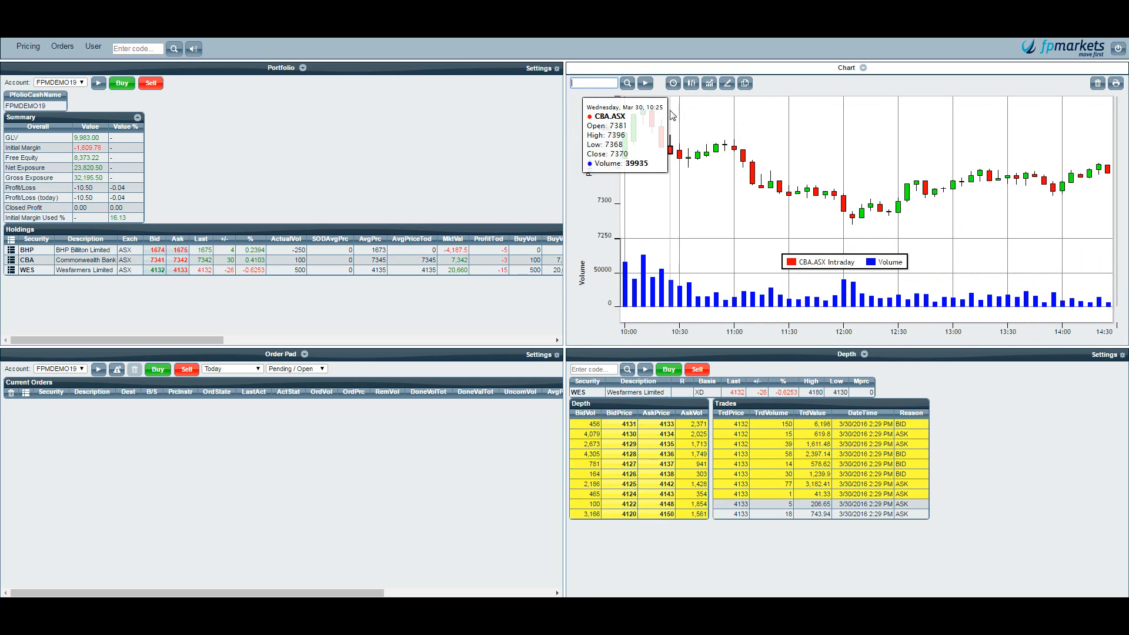
{"action": "mouse_move", "coordinate": [712, 211]}
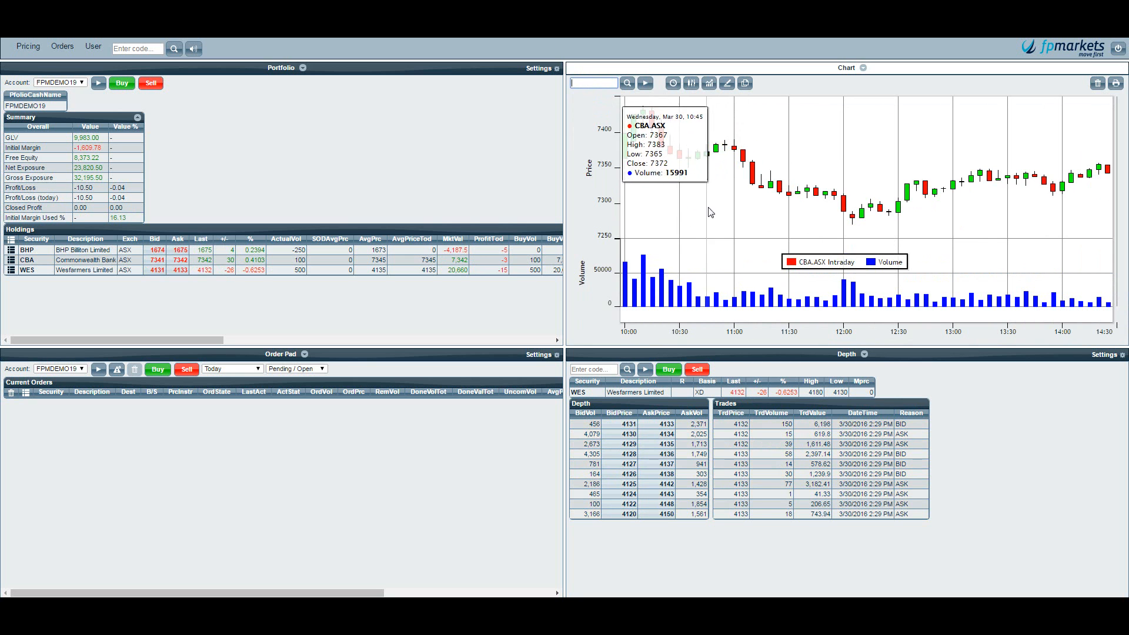
{"action": "mouse_move", "coordinate": [650, 257]}
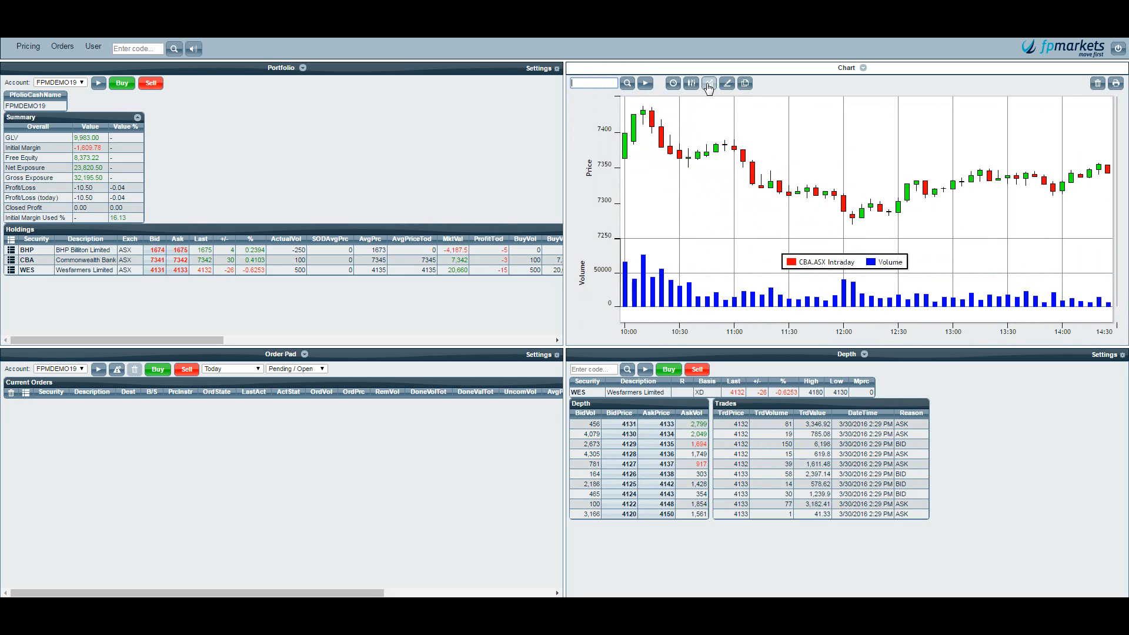
- Add a 21-period moving average indicator to the CBA price chart
{"action": "left_click", "coordinate": [708, 83]}
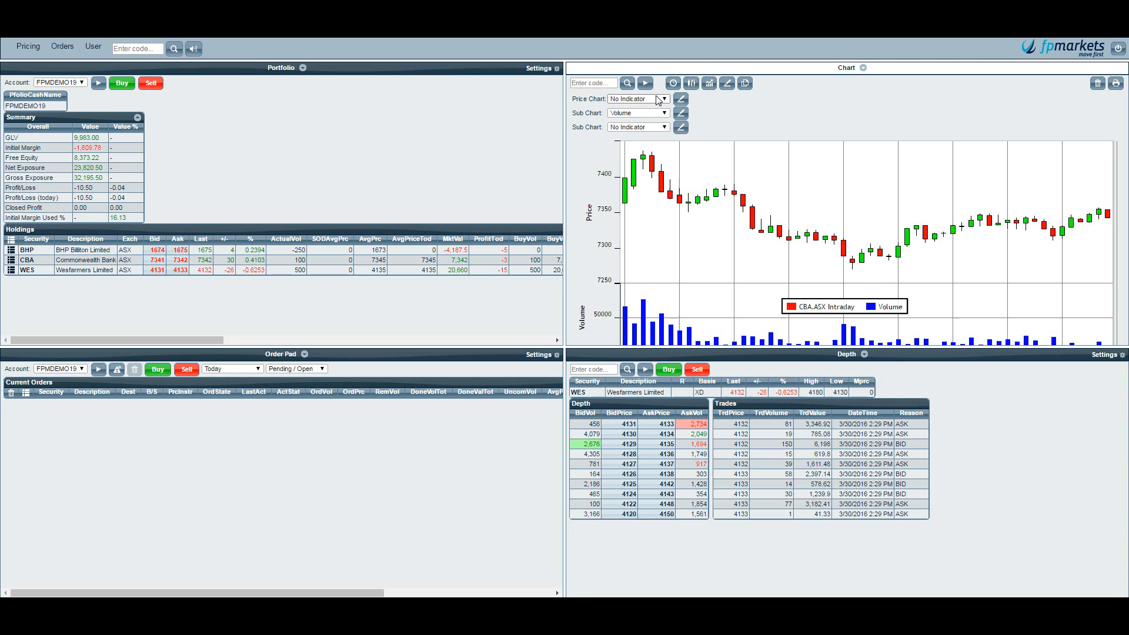
{"action": "left_click", "coordinate": [664, 99]}
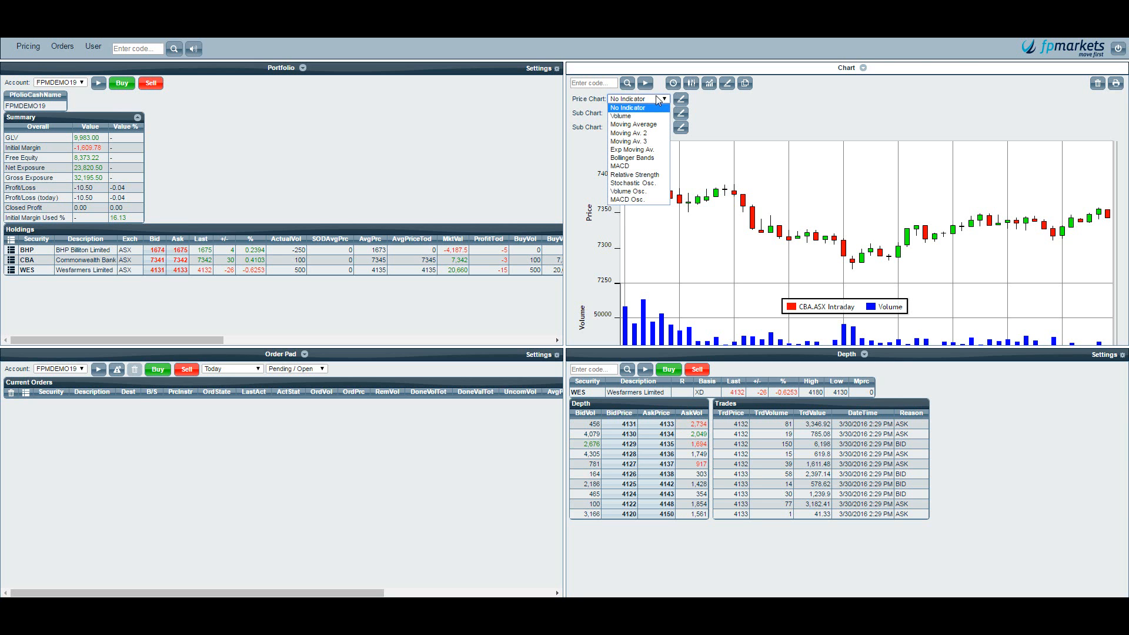
{"action": "left_click", "coordinate": [633, 124]}
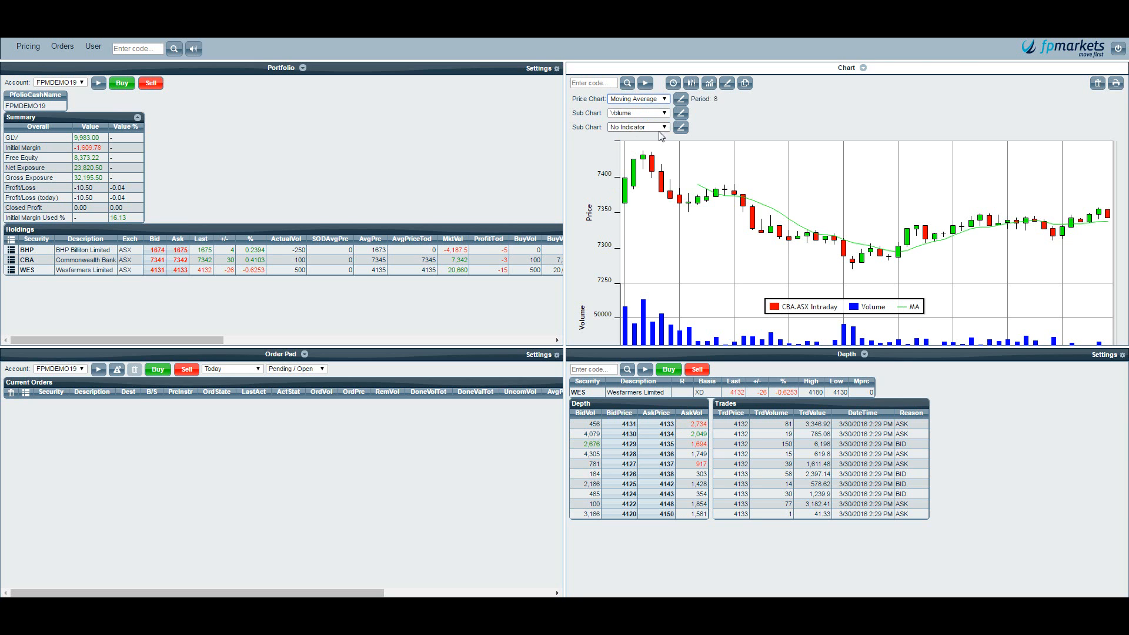
{"action": "mouse_move", "coordinate": [692, 153]}
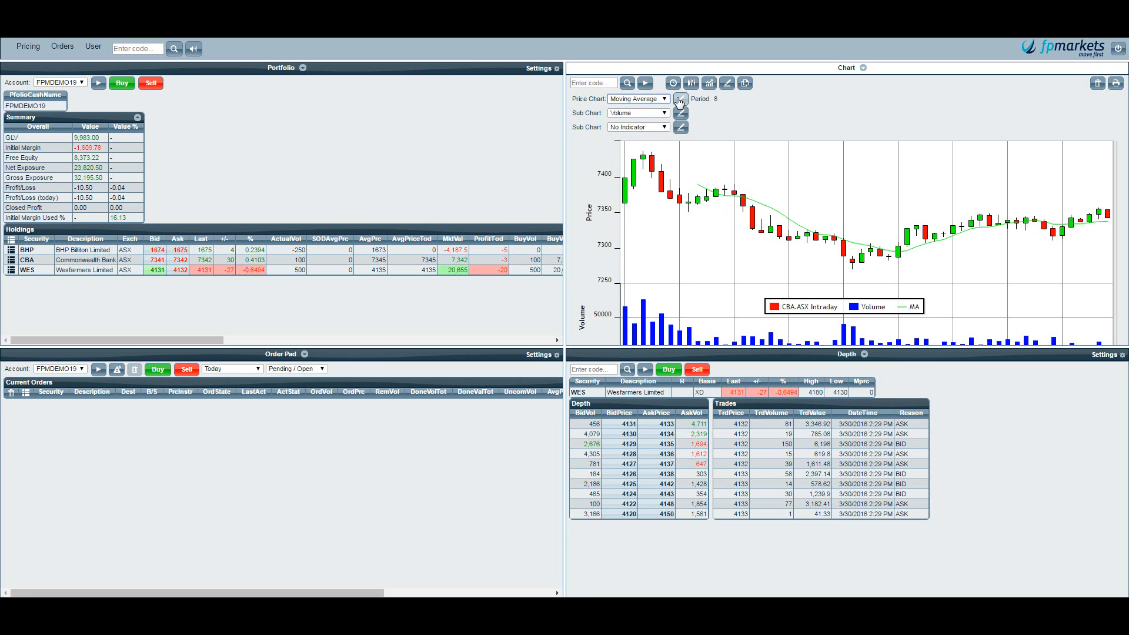
{"action": "left_click", "coordinate": [680, 98]}
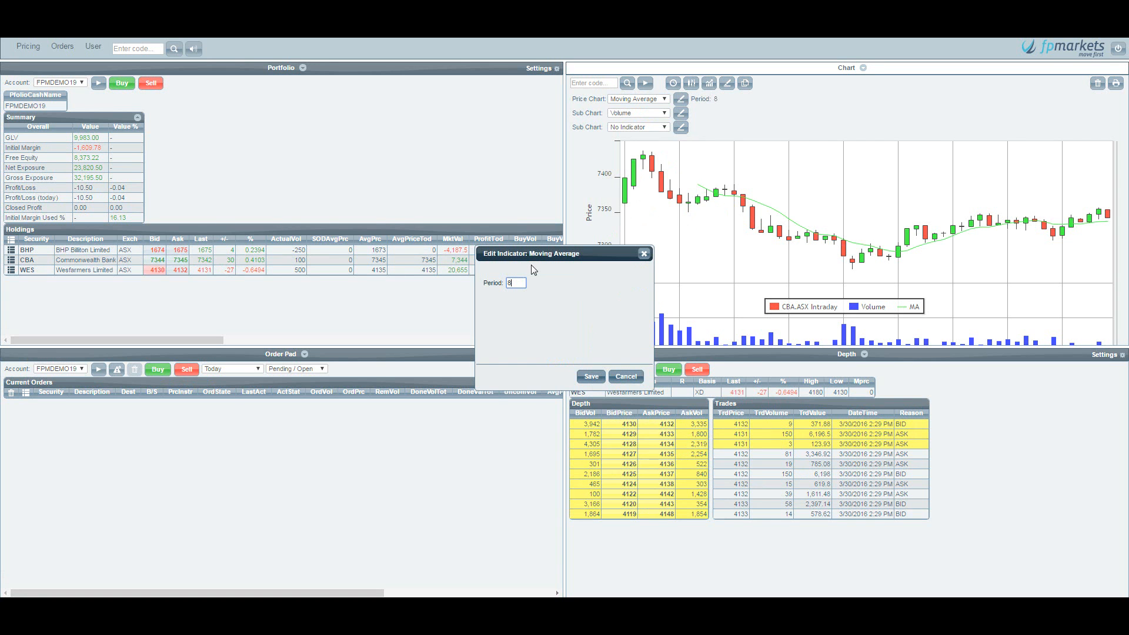
{"action": "type", "text": "21"}
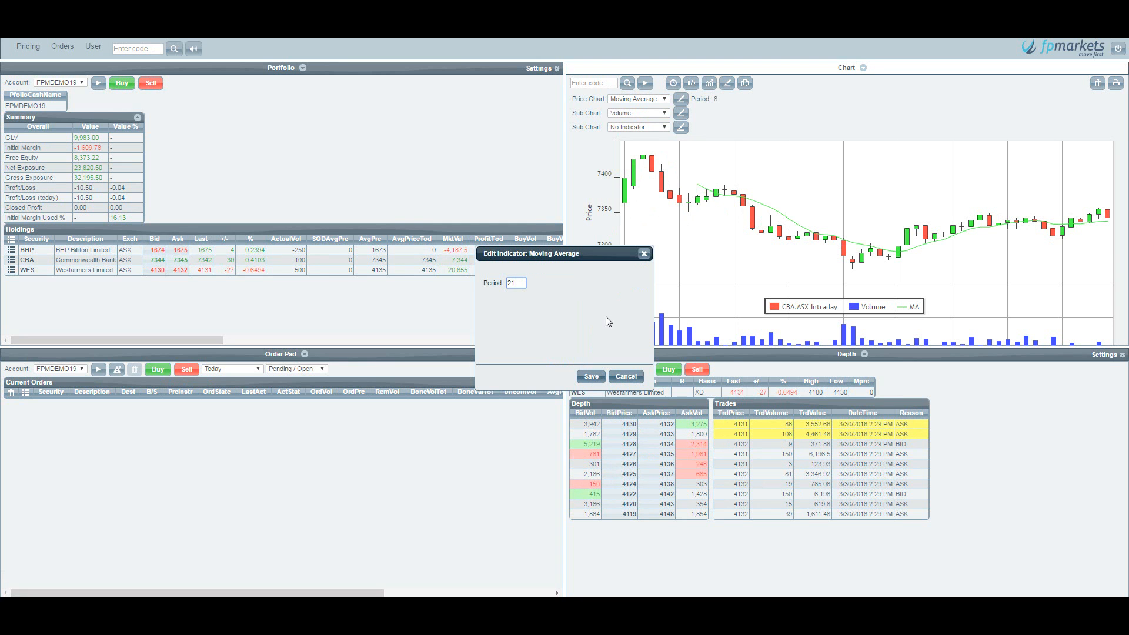
{"action": "left_click", "coordinate": [591, 376]}
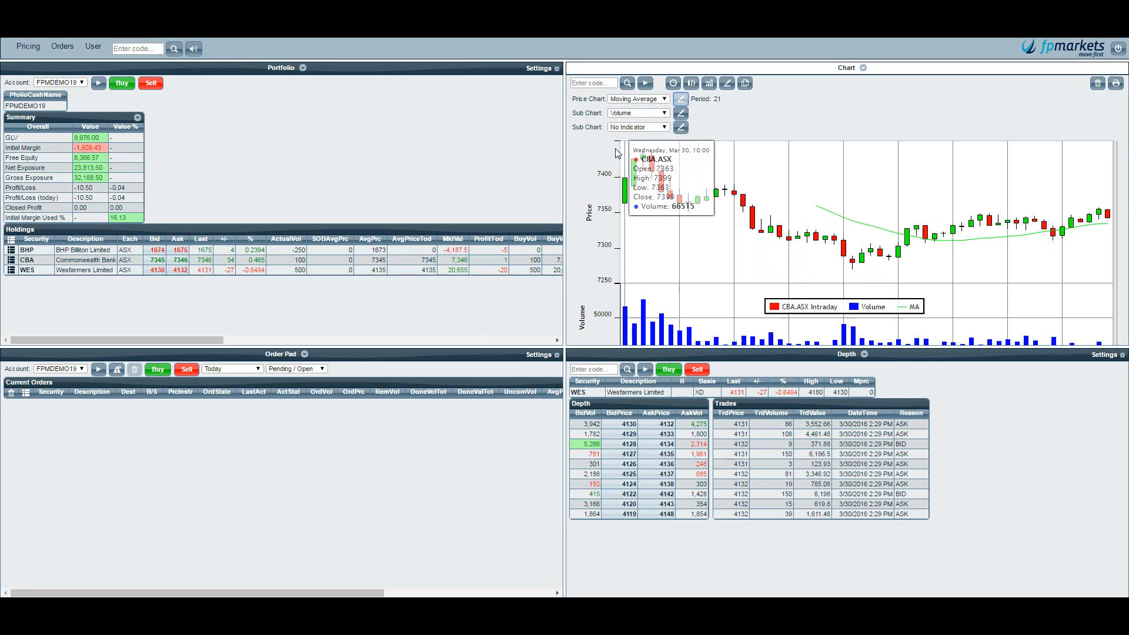
- Add Relative Strength as a second sub chart under the price chart
{"action": "left_click", "coordinate": [638, 127]}
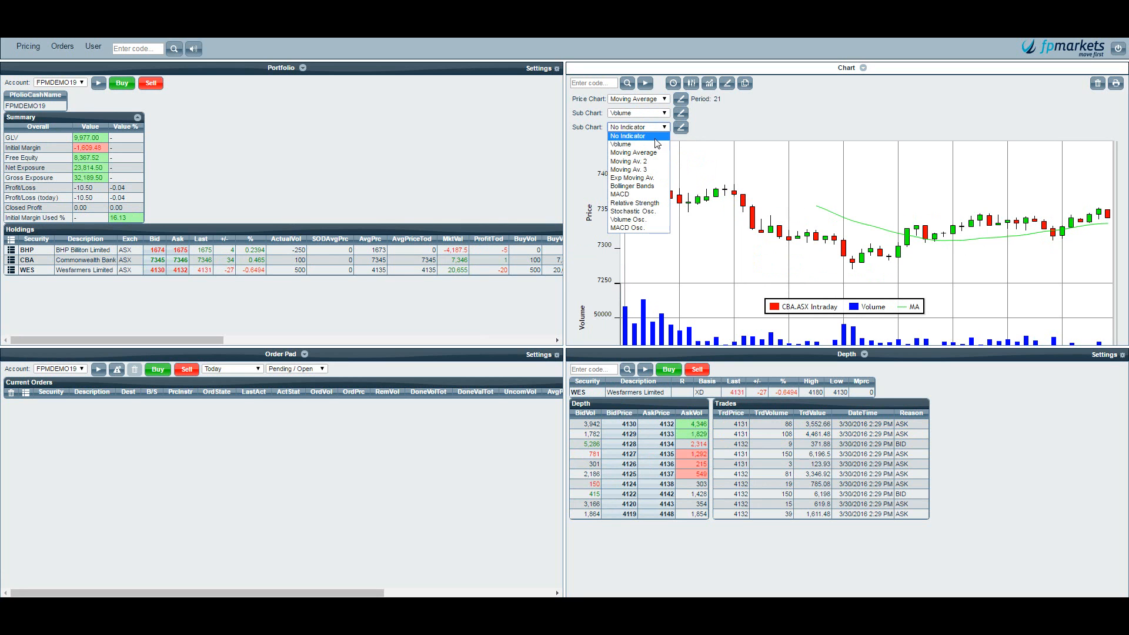
{"action": "mouse_move", "coordinate": [635, 202]}
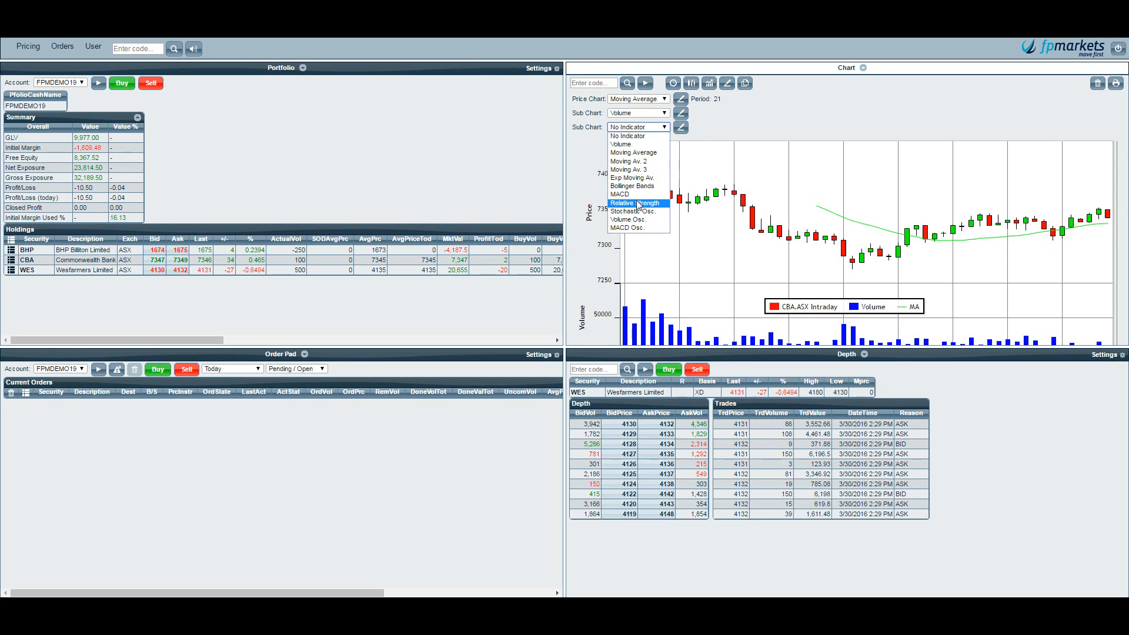
{"action": "left_click", "coordinate": [637, 202]}
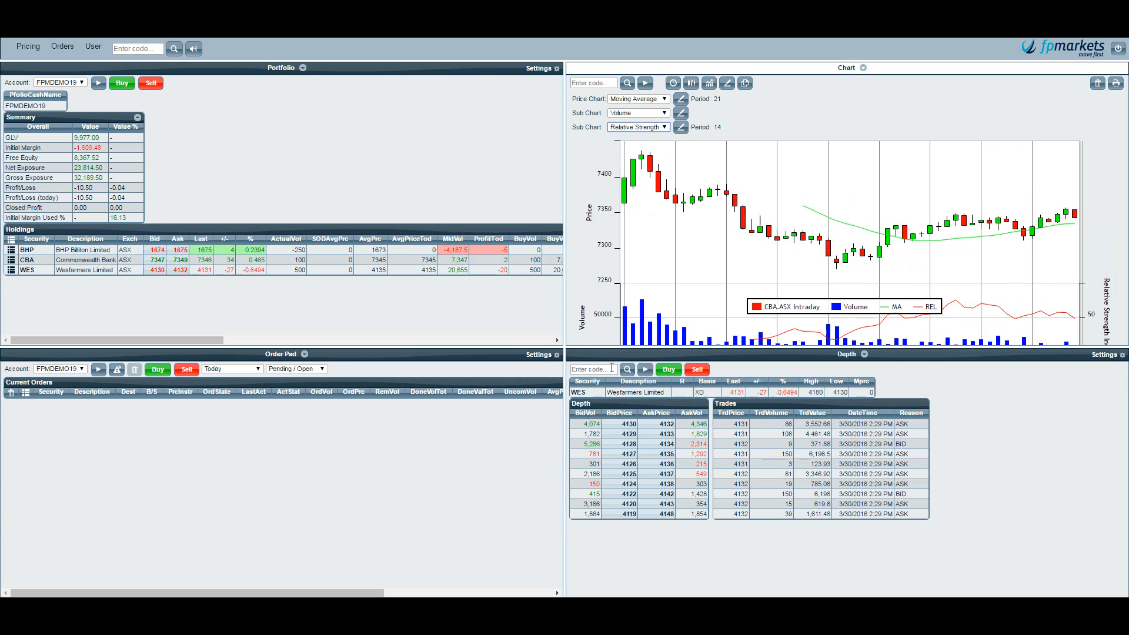
- Show CBA's market depth and recent trades in the Depth panel
{"action": "type", "text": "CBA"}
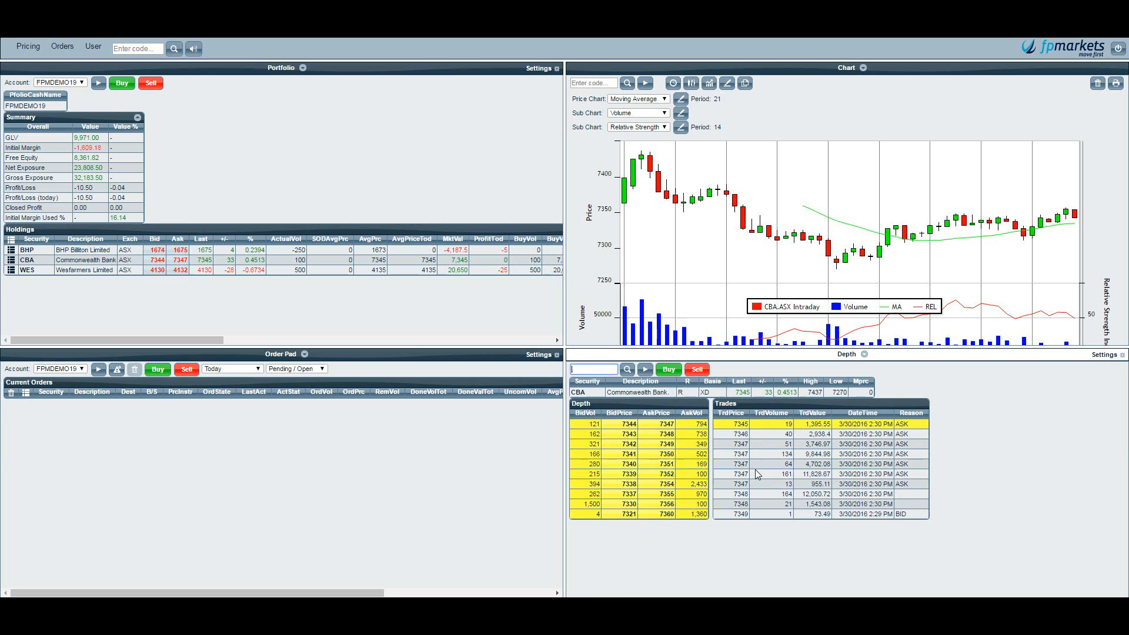
{"action": "mouse_move", "coordinate": [764, 473]}
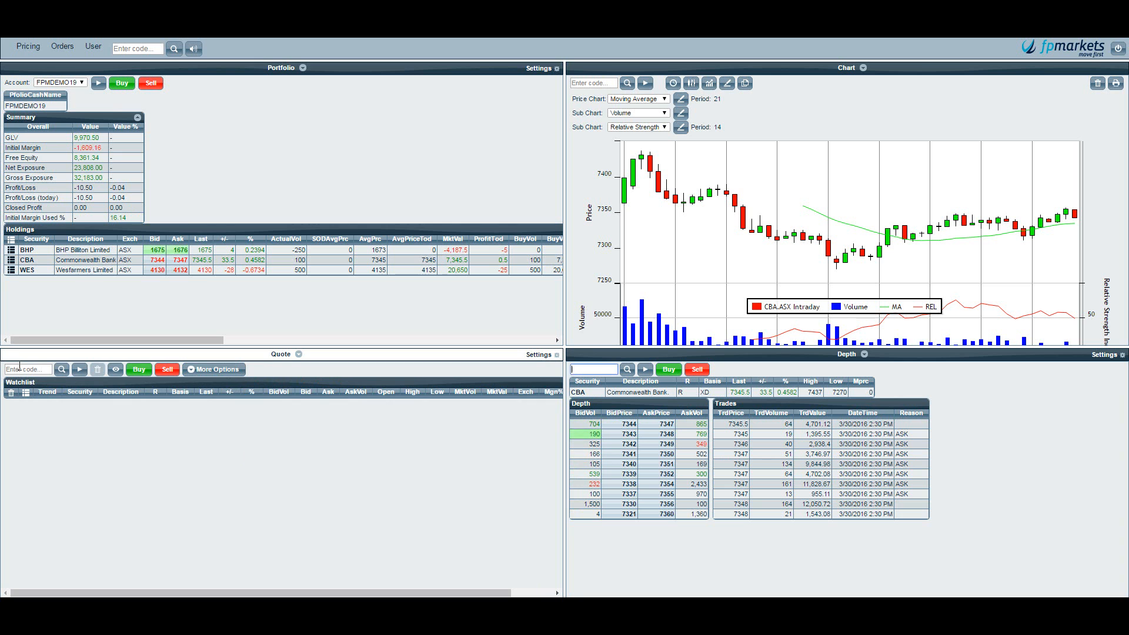
- Add CBA to the bank quote list and save the watchlist as 'Banks'
{"action": "type", "text": "CBA"}
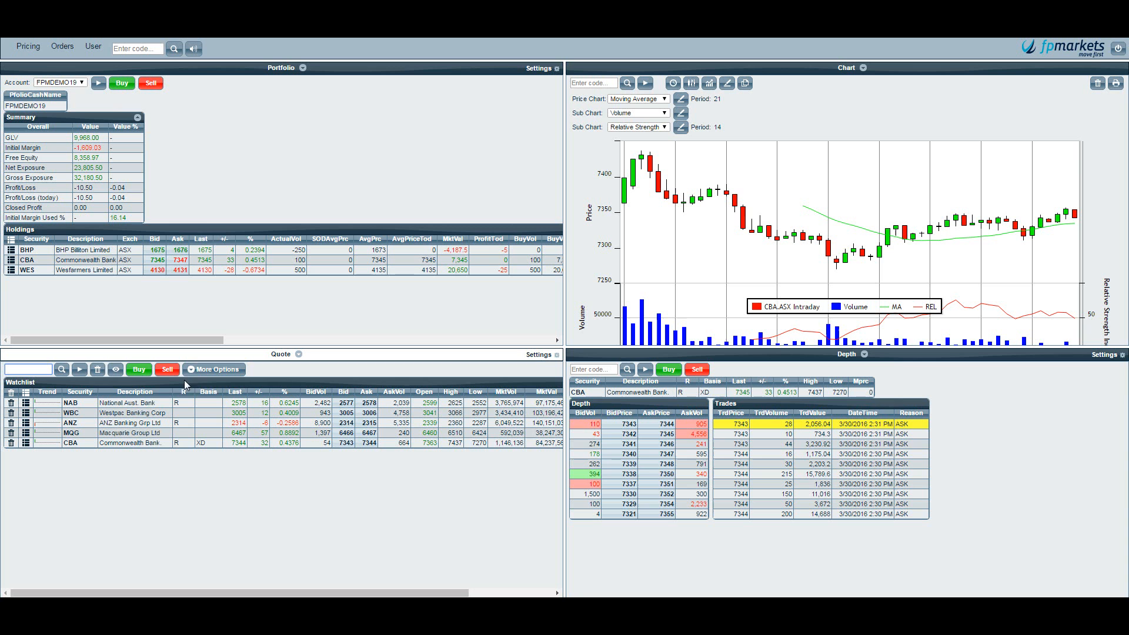
{"action": "left_click", "coordinate": [214, 369]}
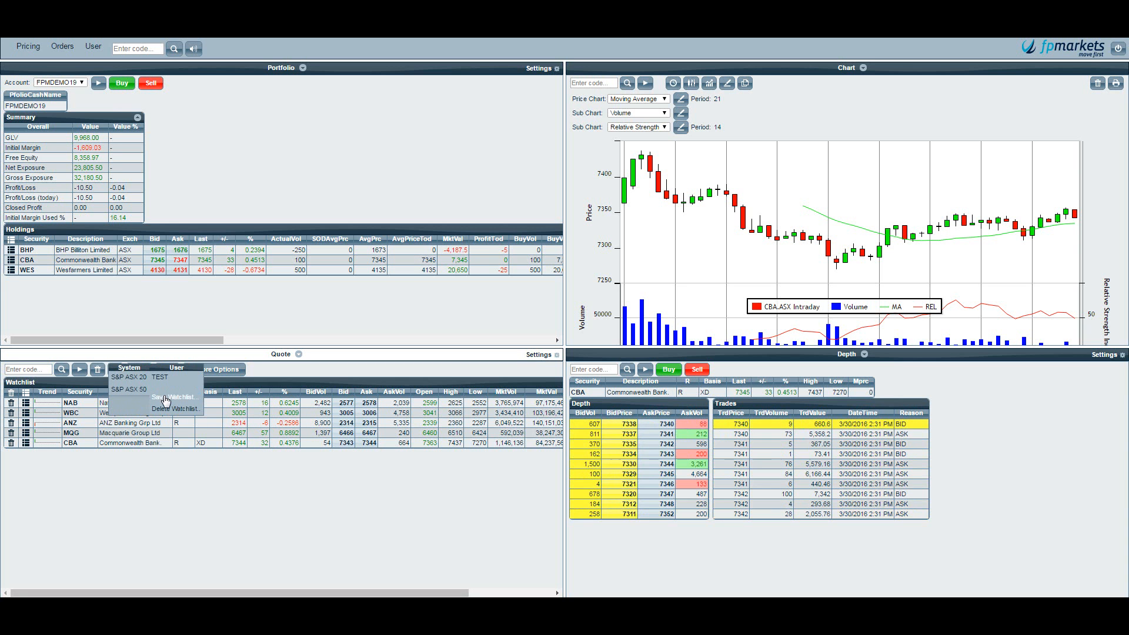
{"action": "left_click", "coordinate": [171, 396]}
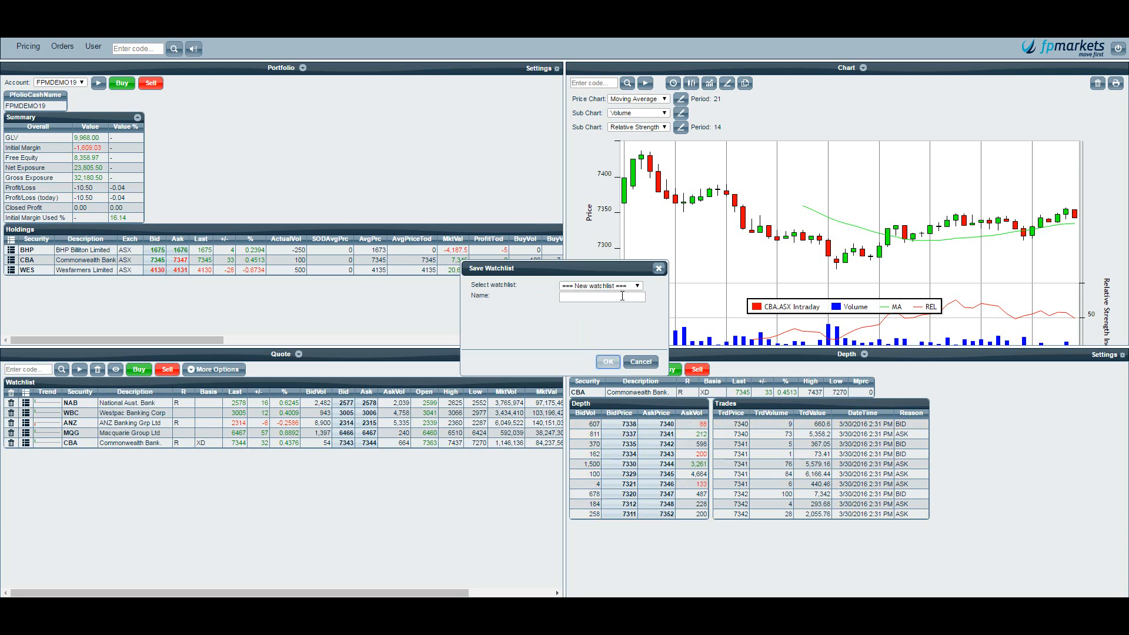
{"action": "type", "text": "Banks"}
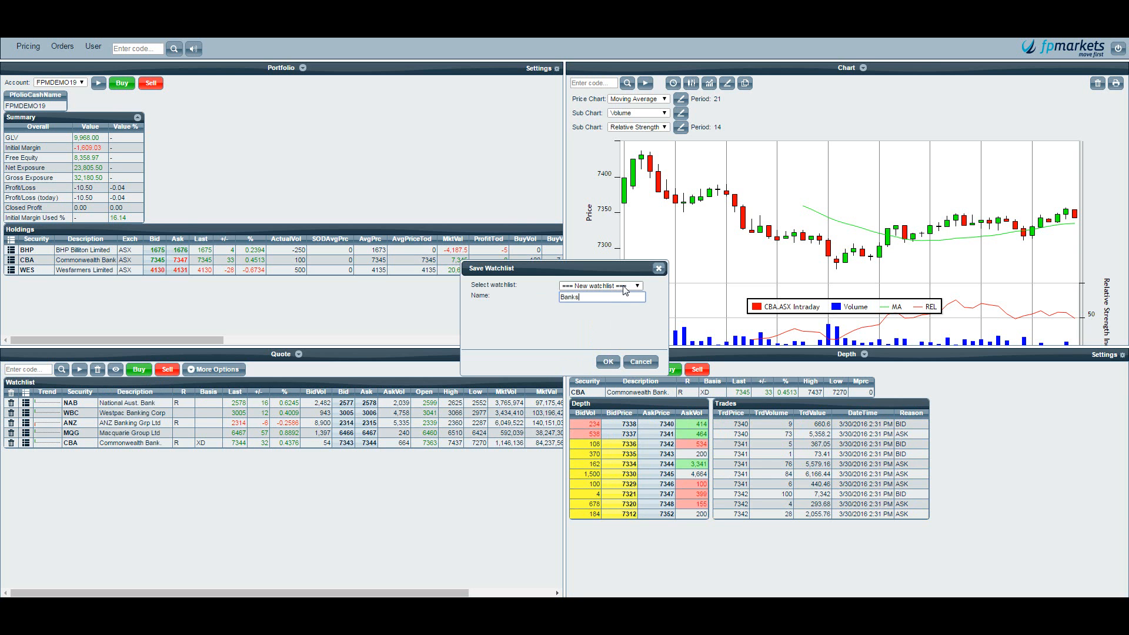
{"action": "left_click", "coordinate": [607, 363]}
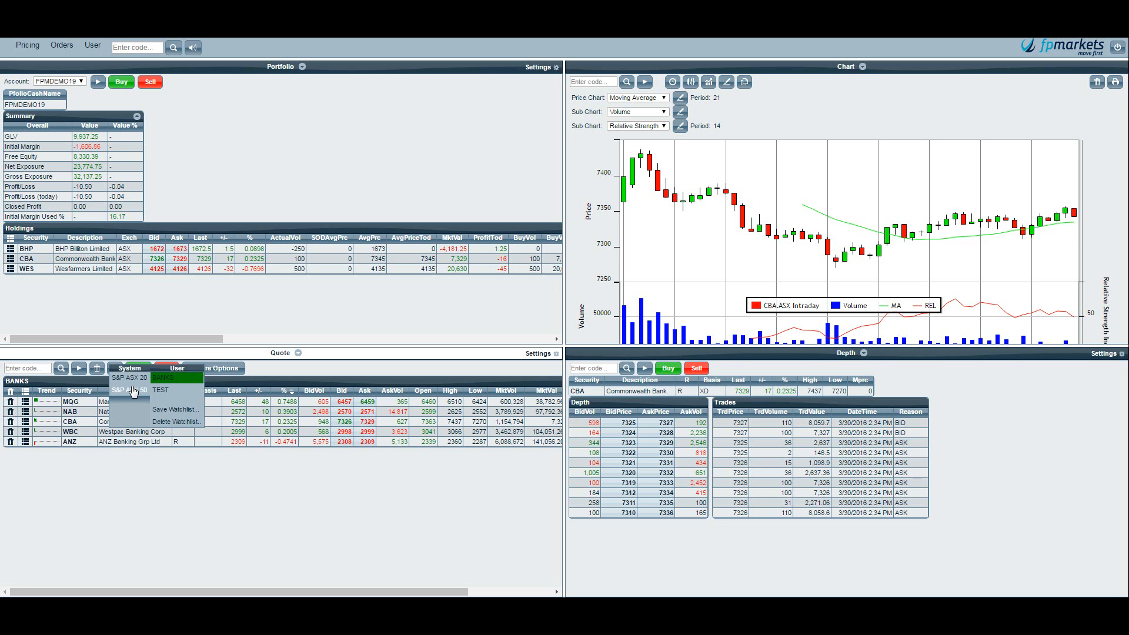
{"action": "left_click", "coordinate": [174, 376]}
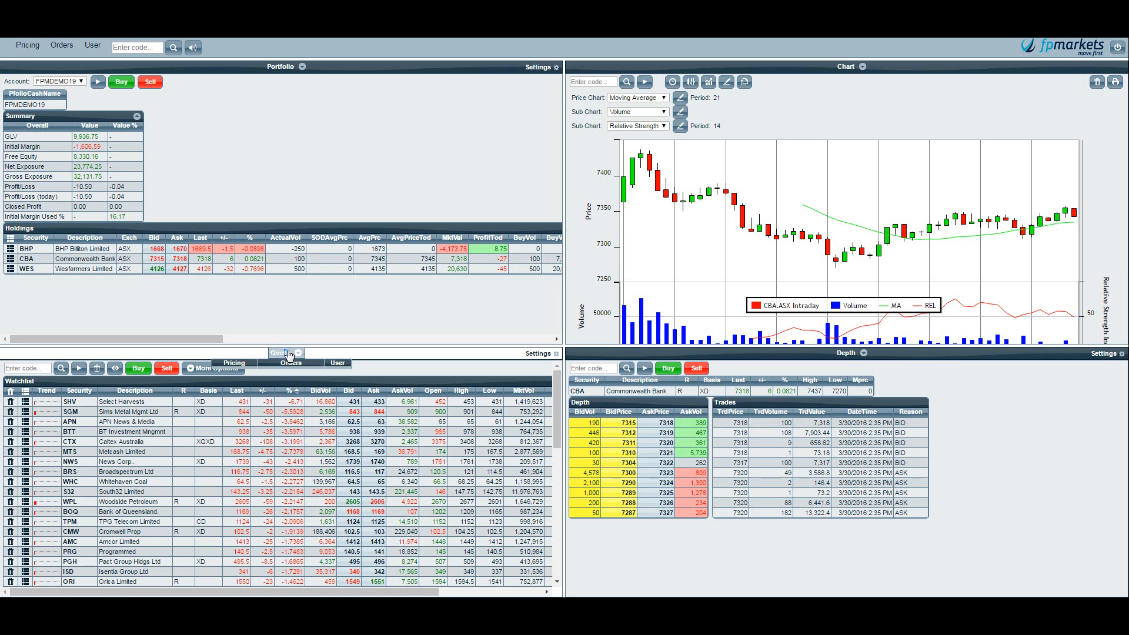
- Show the order pad filtered to Pending / Open orders and start a CBA buy order
{"action": "left_click", "coordinate": [292, 363]}
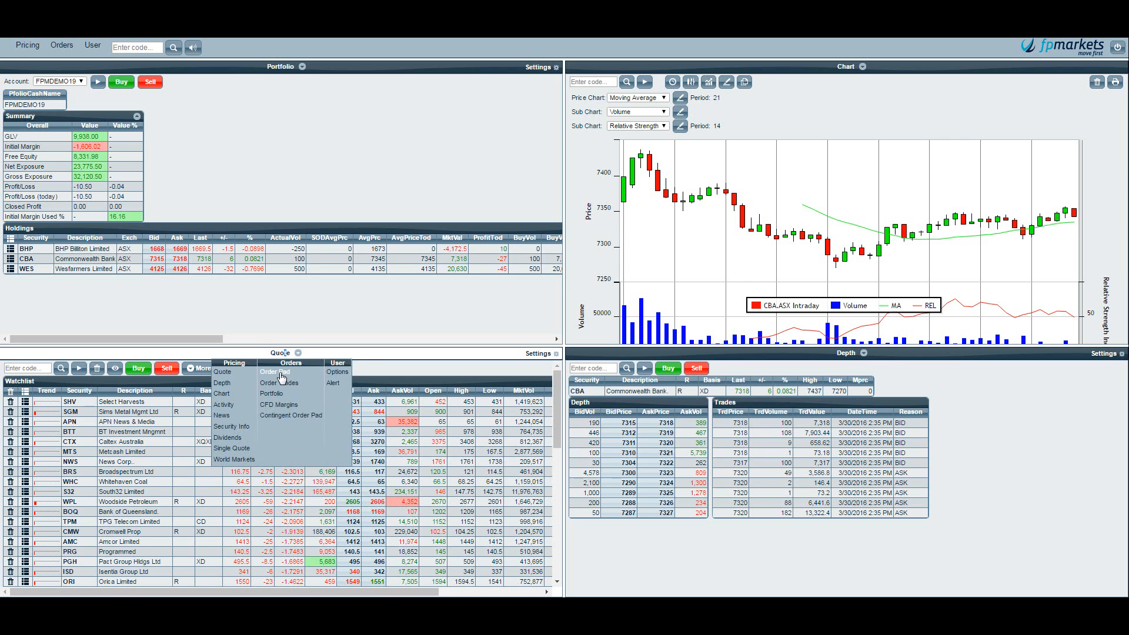
{"action": "left_click", "coordinate": [275, 372]}
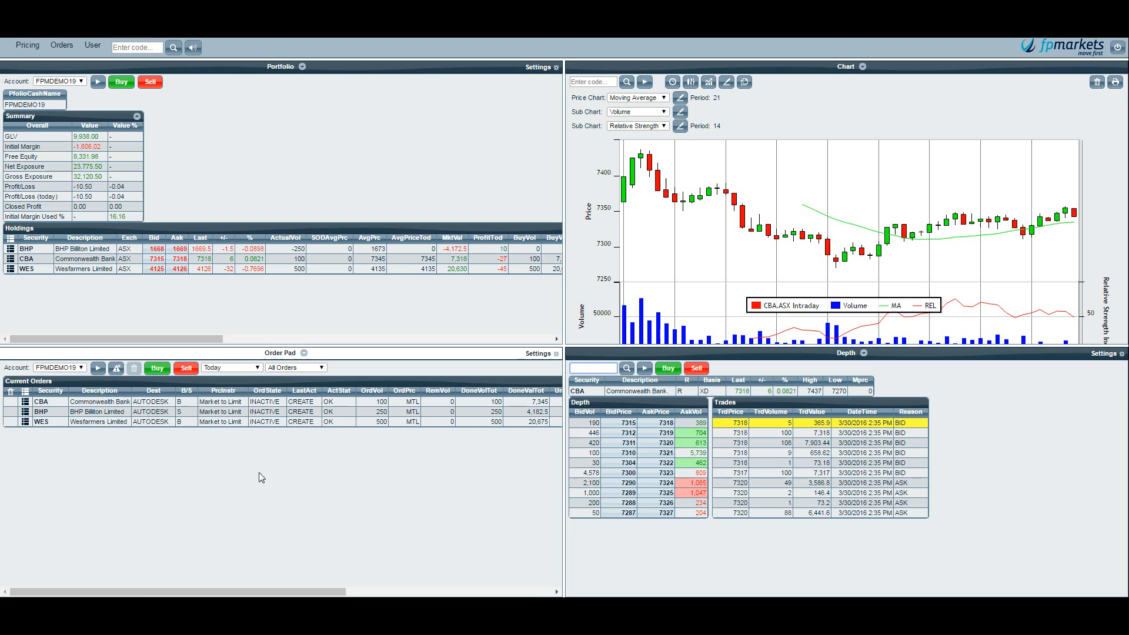
{"action": "left_click", "coordinate": [296, 367]}
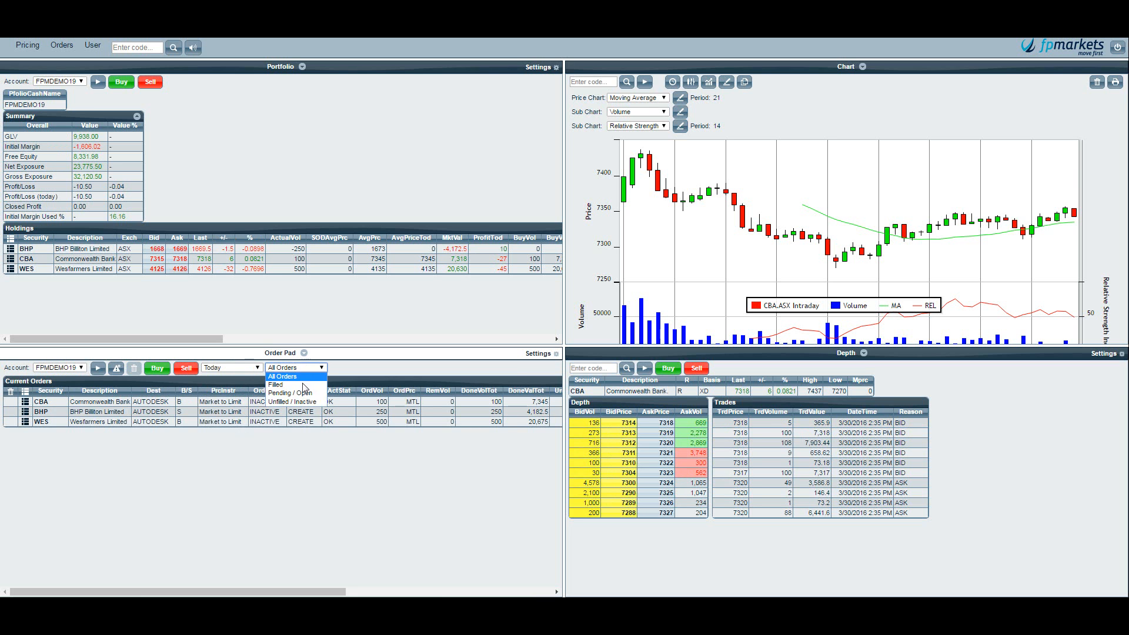
{"action": "left_click", "coordinate": [288, 393]}
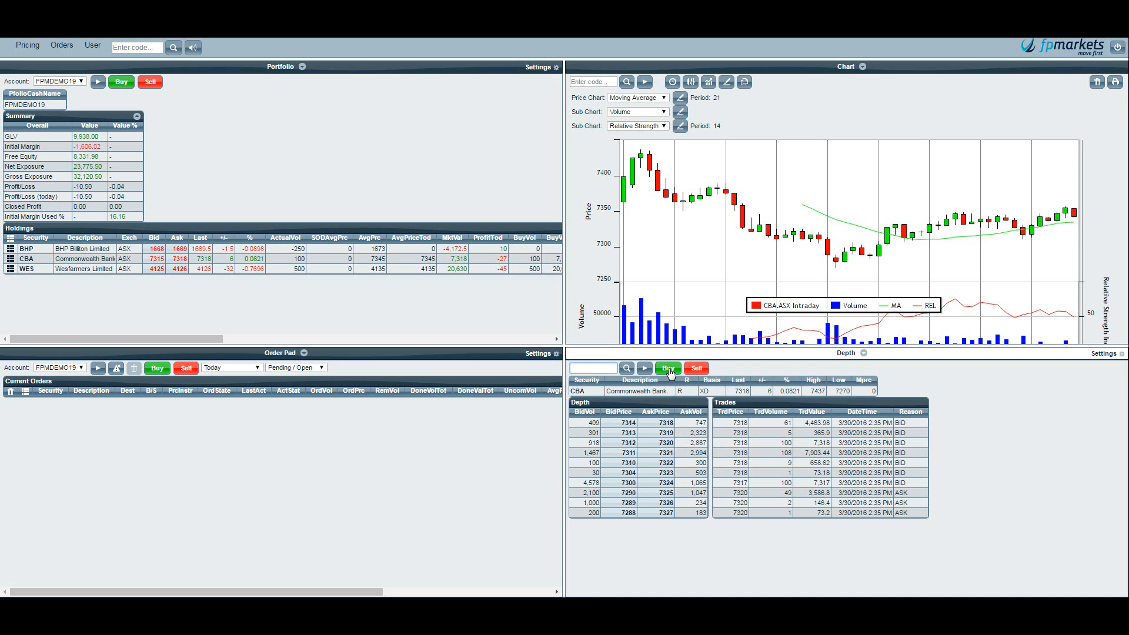
{"action": "left_click", "coordinate": [668, 368]}
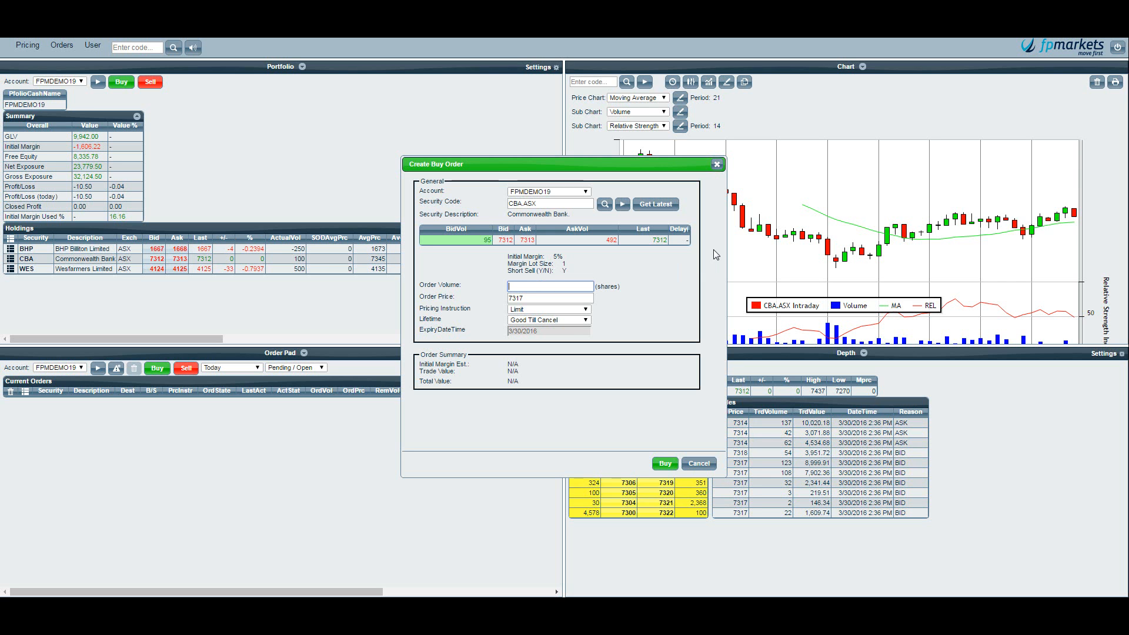
- Enter 500 shares for the CBA buy and choose Market to Limit pricing
{"action": "type", "text": "500"}
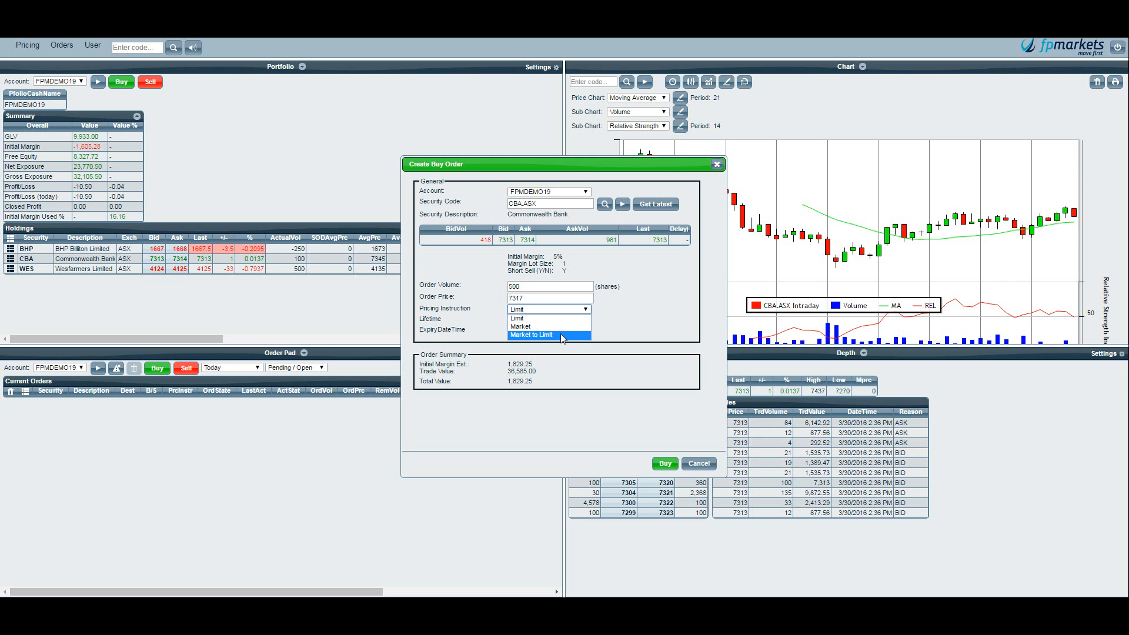
{"action": "left_click", "coordinate": [531, 335]}
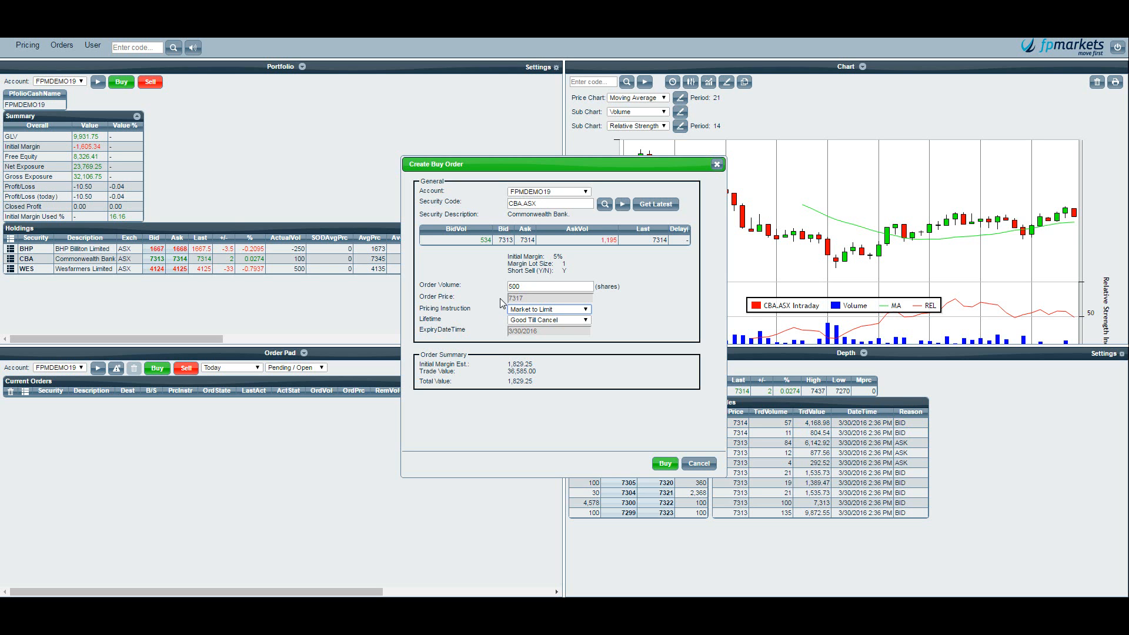
{"action": "mouse_move", "coordinate": [483, 289]}
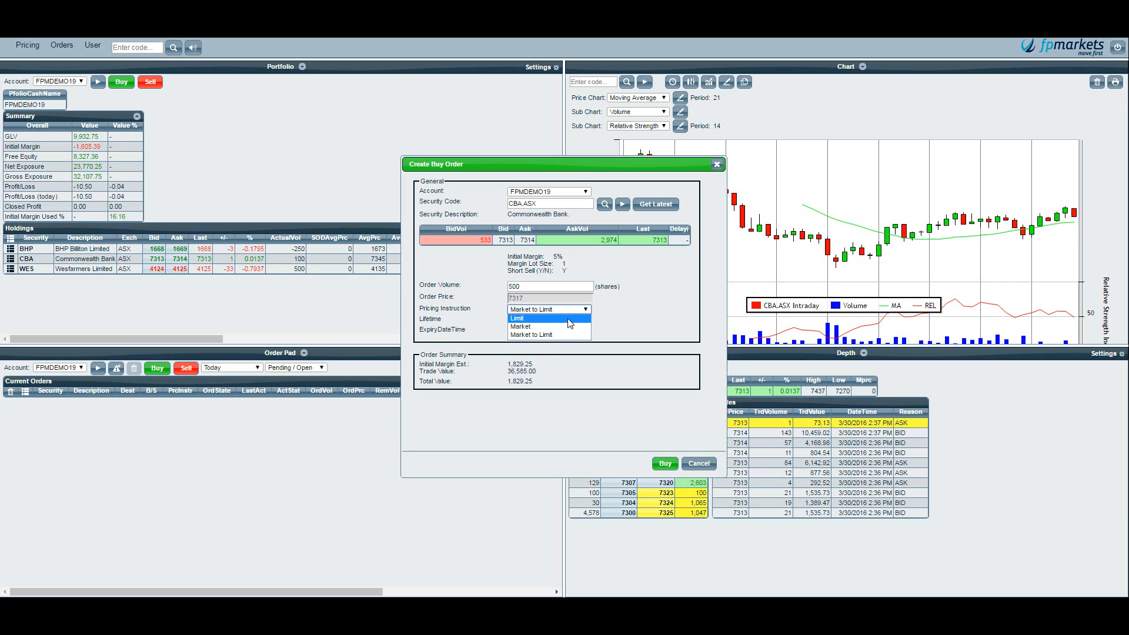
- Make the CBA buy a limit order at 7300, Good Till Cancel
{"action": "left_click", "coordinate": [516, 318]}
{"action": "type", "text": "7"}
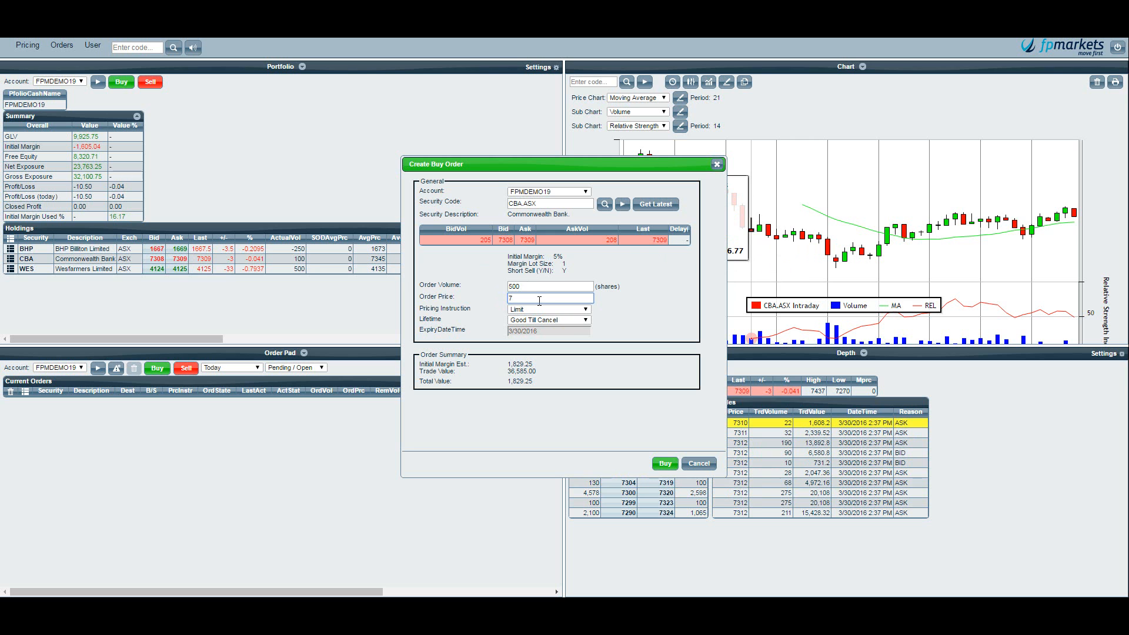
{"action": "type", "text": "300"}
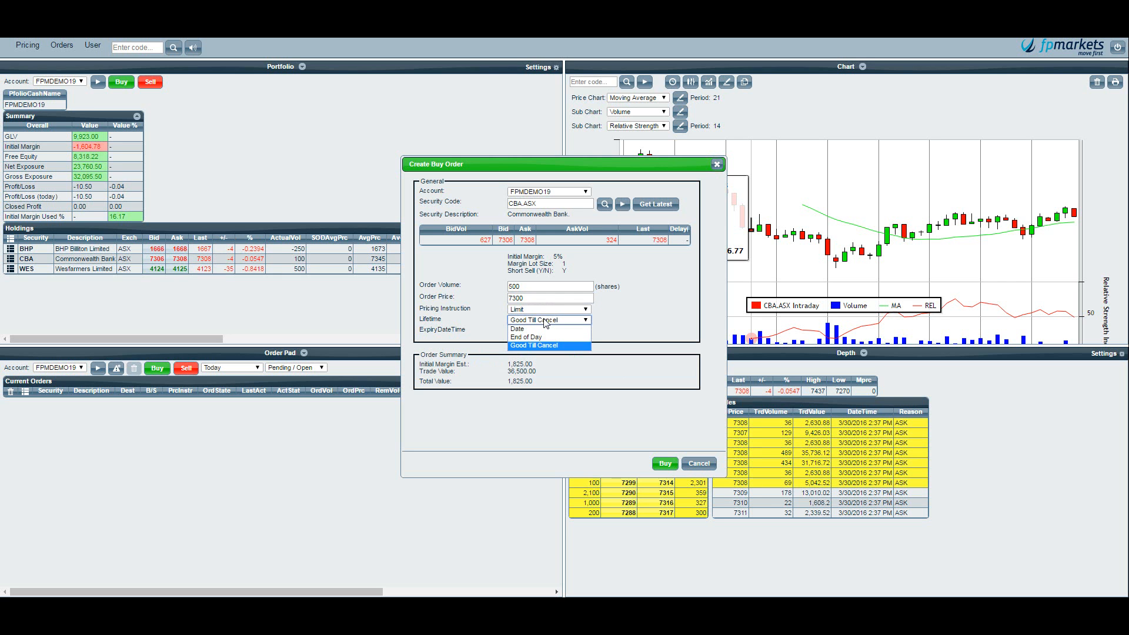
{"action": "mouse_move", "coordinate": [539, 330]}
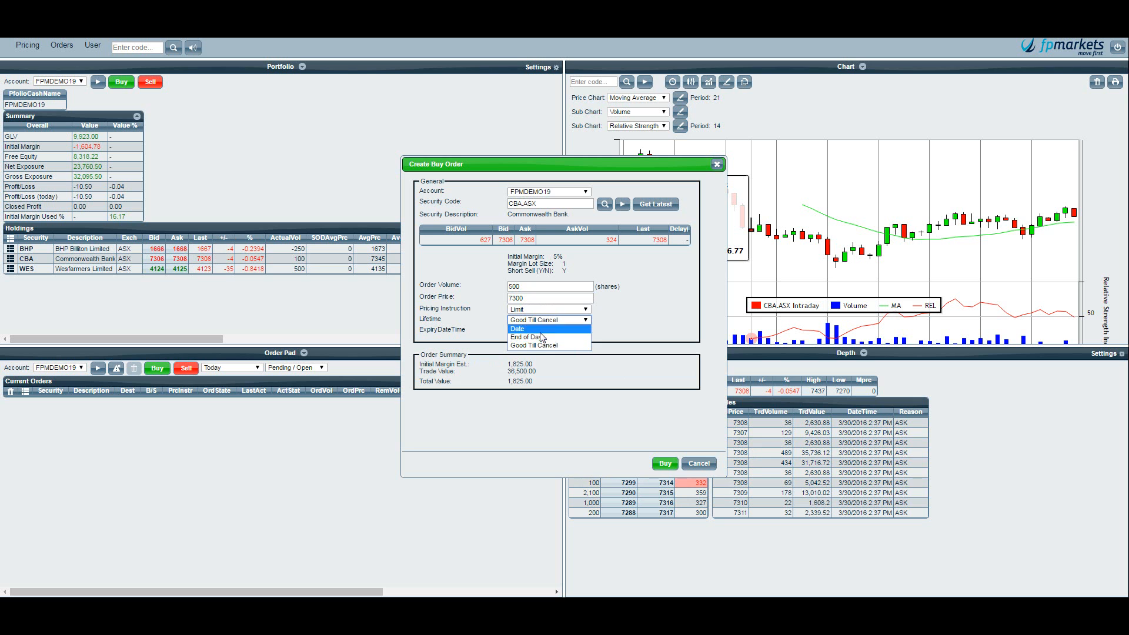
{"action": "left_click", "coordinate": [547, 345]}
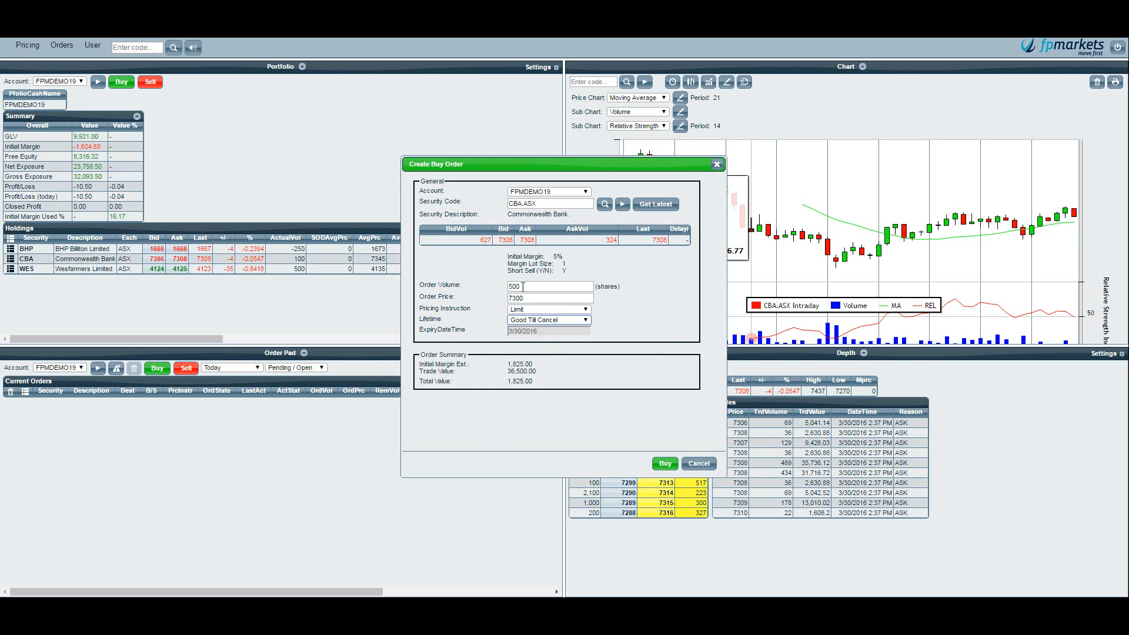
{"action": "mouse_move", "coordinate": [555, 260]}
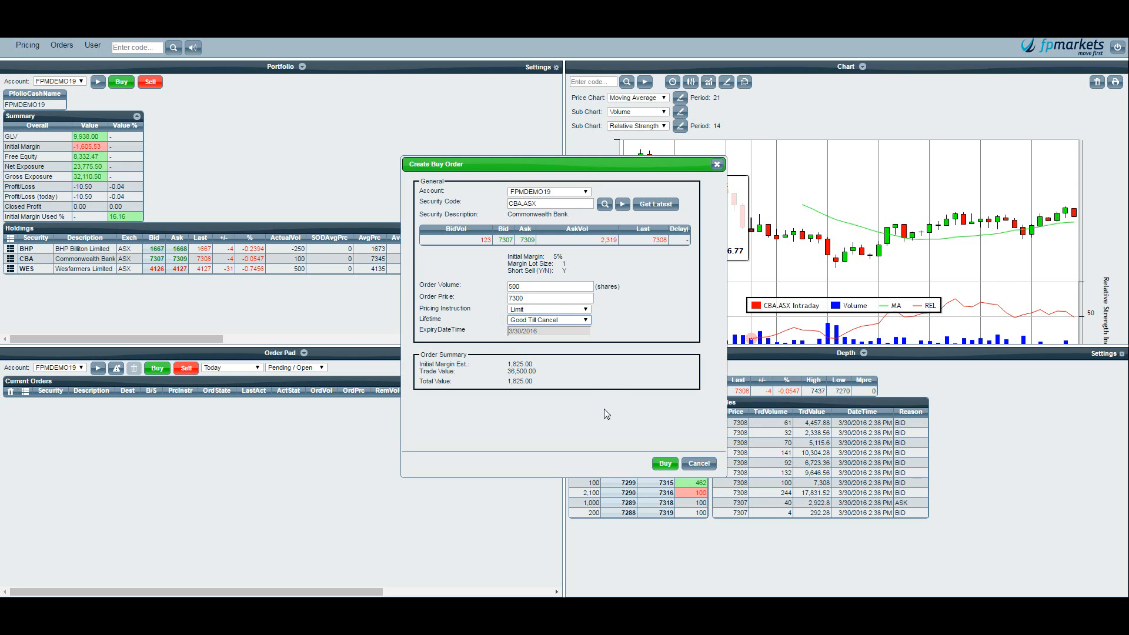
{"action": "mouse_move", "coordinate": [570, 404]}
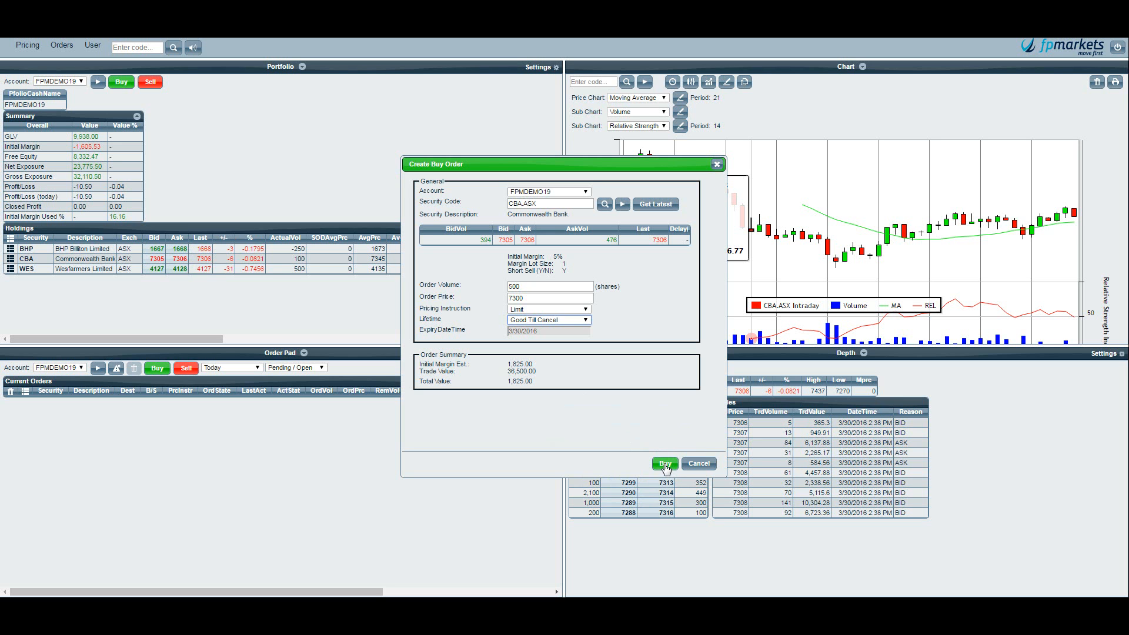
- Submit the 500-share CBA limit buy at 7300 and dismiss the confirmation
{"action": "left_click", "coordinate": [664, 463]}
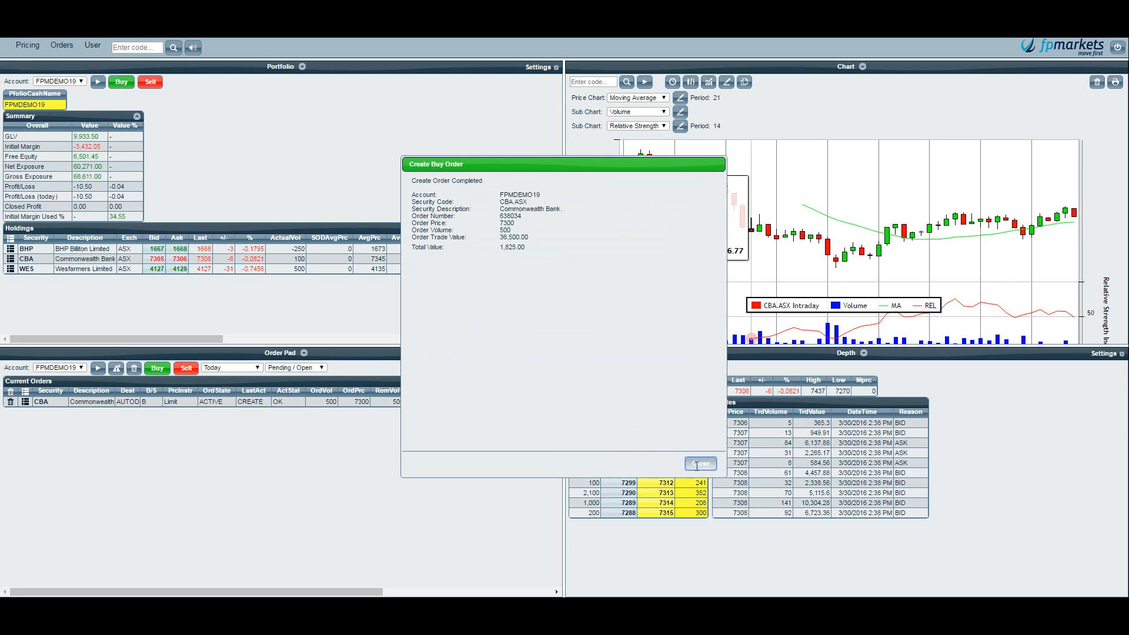
{"action": "left_click", "coordinate": [700, 465]}
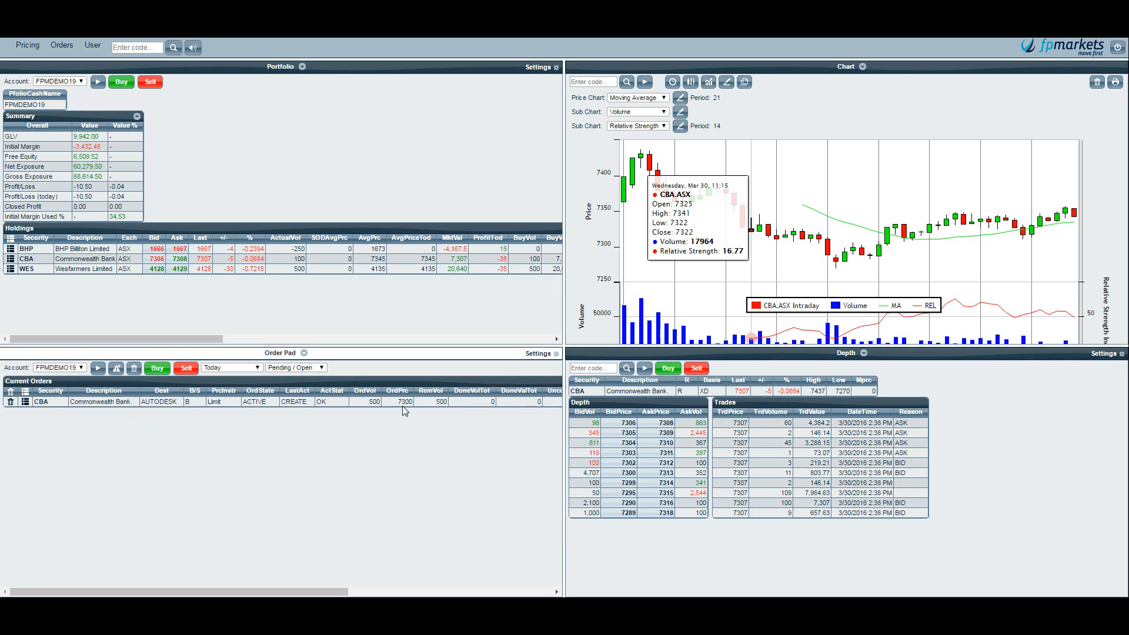
{"action": "mouse_move", "coordinate": [435, 392]}
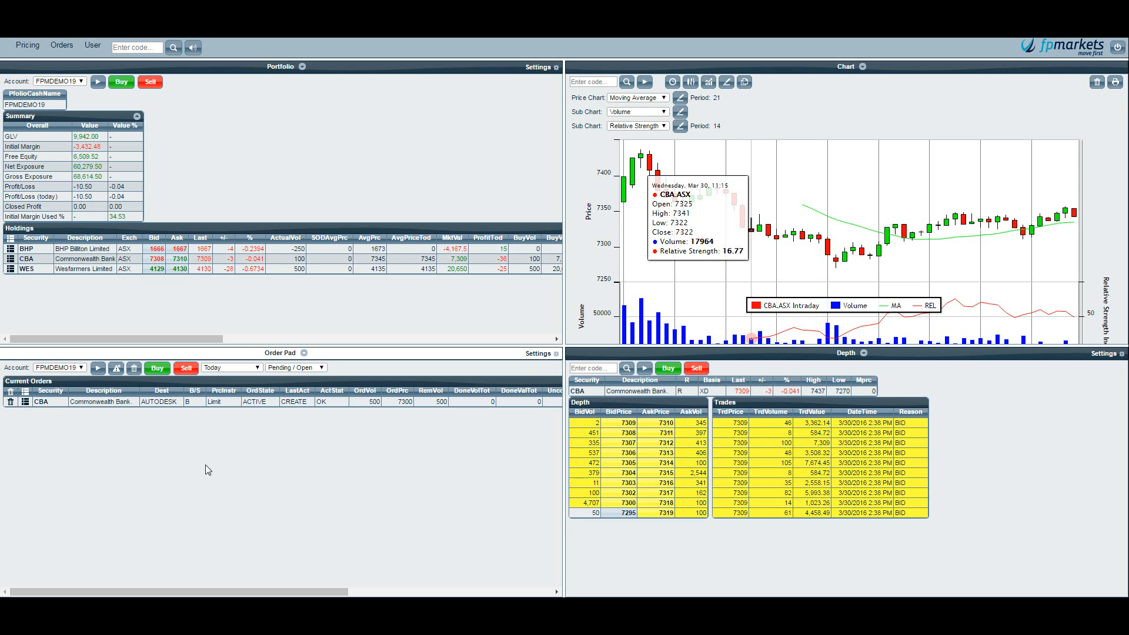
- Start a BHP buy order for 100 shares with Market to Limit pricing
{"action": "left_click", "coordinate": [592, 368]}
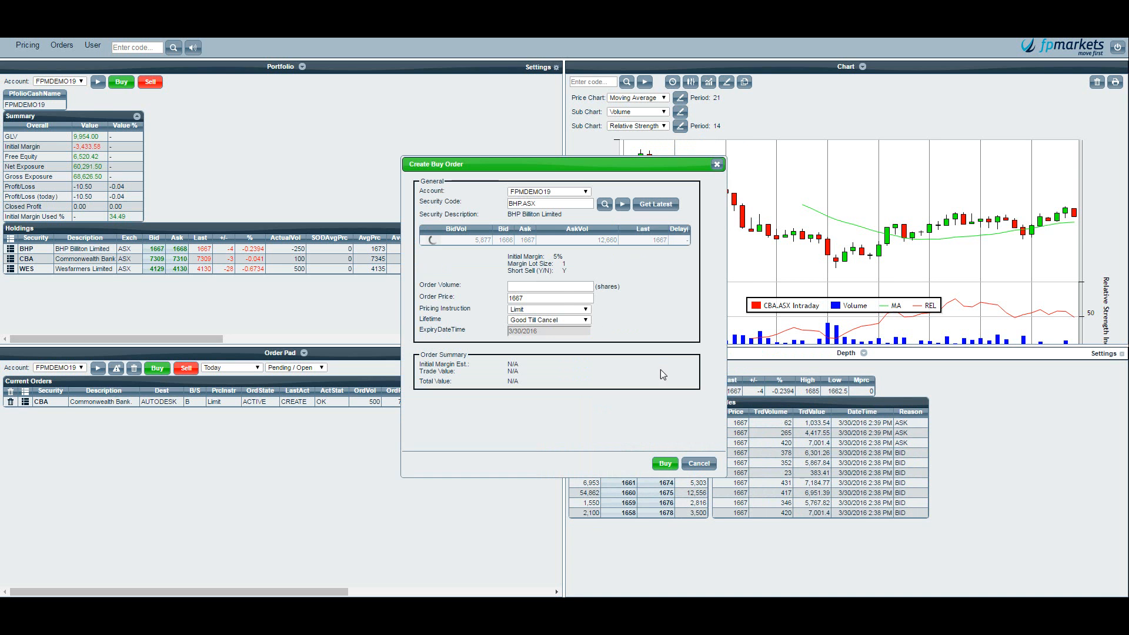
{"action": "type", "text": "100"}
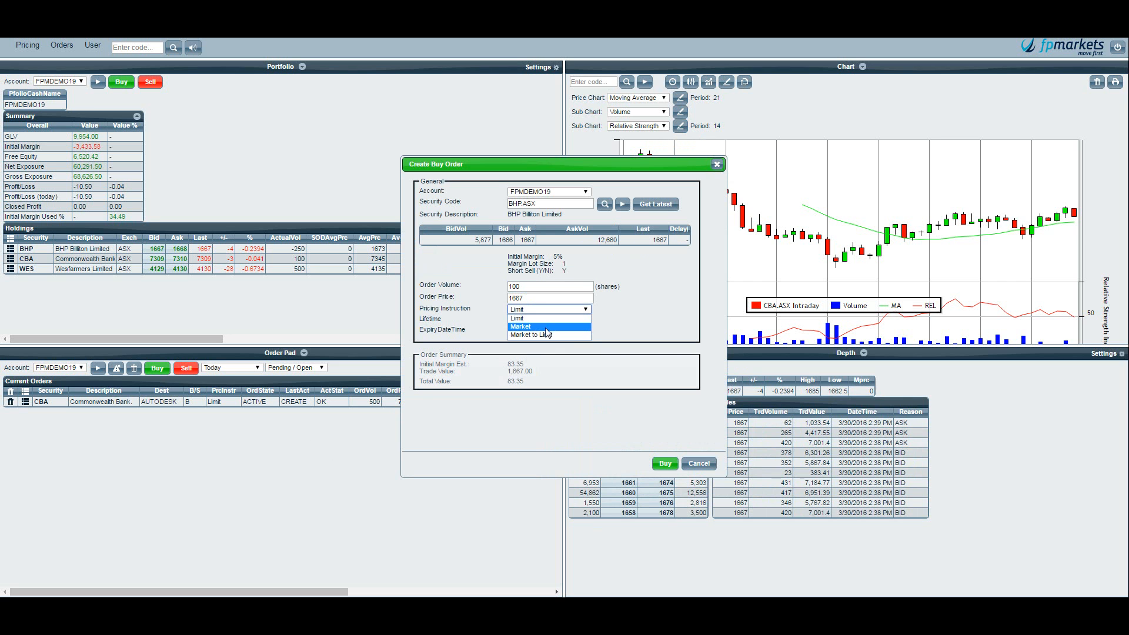
{"action": "left_click", "coordinate": [536, 334]}
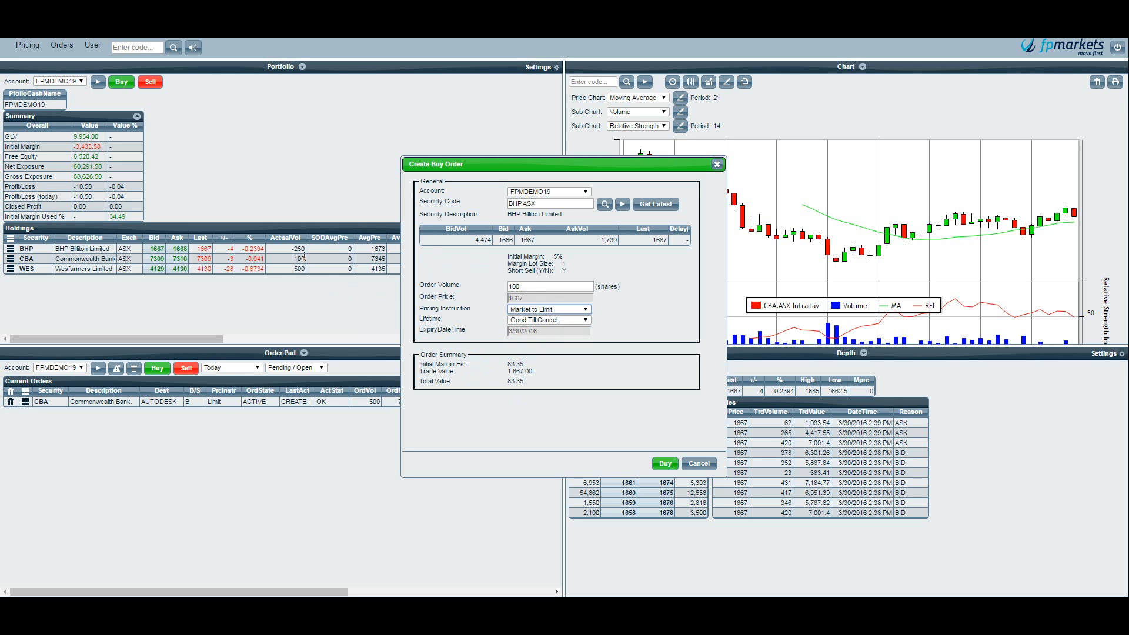
{"action": "mouse_move", "coordinate": [317, 258]}
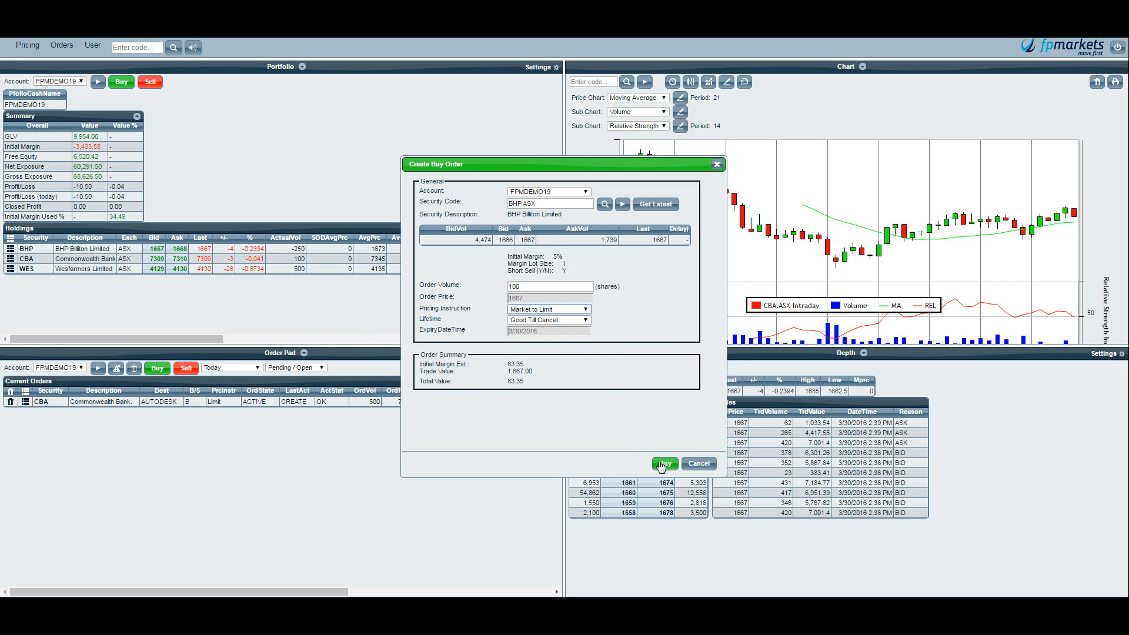
- Submit the 100-share BHP buy order and dismiss the completion confirmation
{"action": "left_click", "coordinate": [663, 463]}
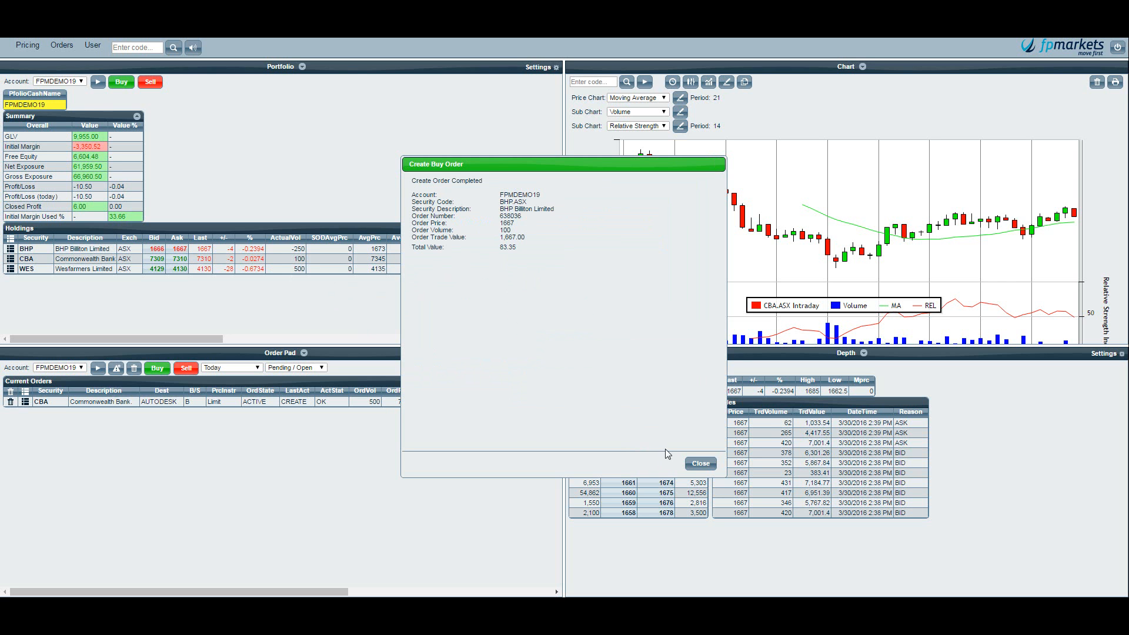
{"action": "left_click", "coordinate": [700, 463]}
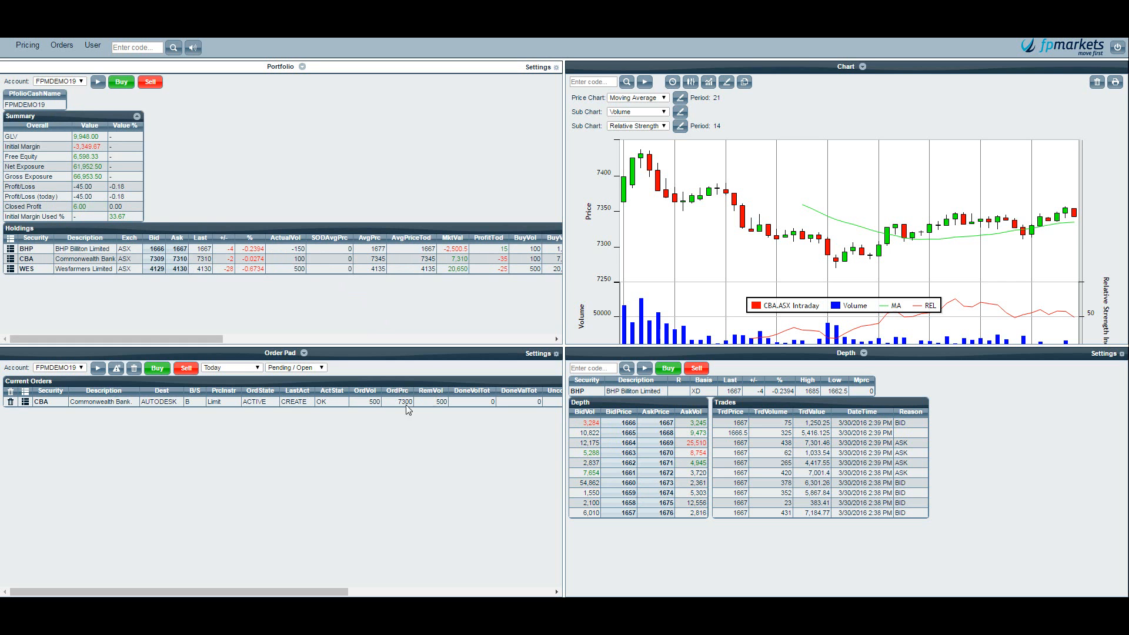
{"action": "mouse_move", "coordinate": [330, 367]}
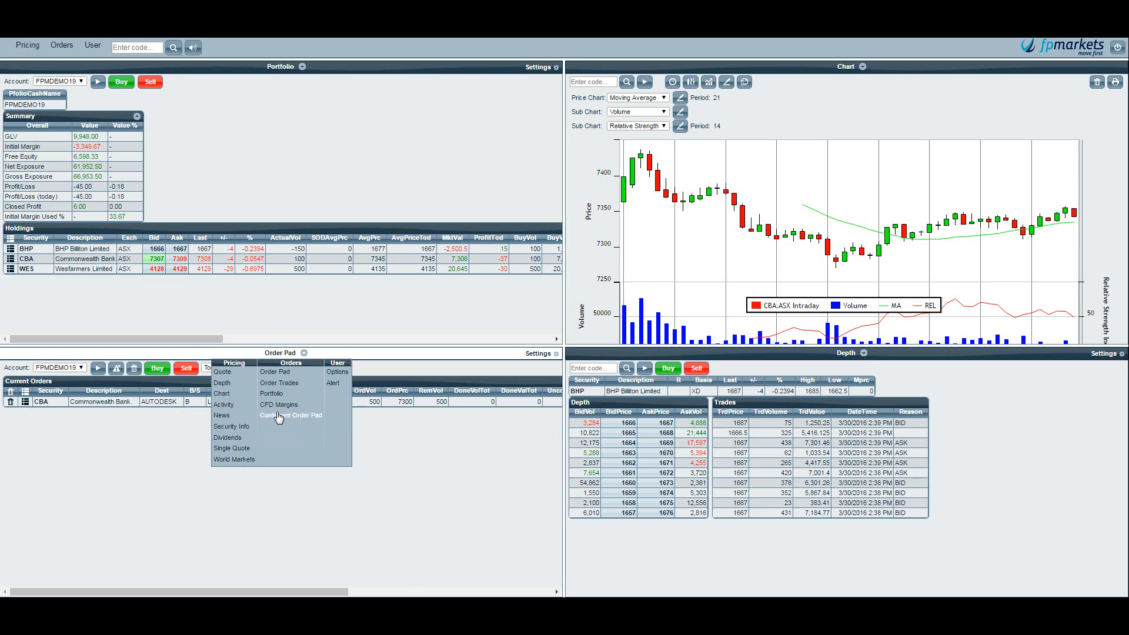
- Switch to the Contingent Order Pad and start a new contingent sell order
{"action": "left_click", "coordinate": [291, 415]}
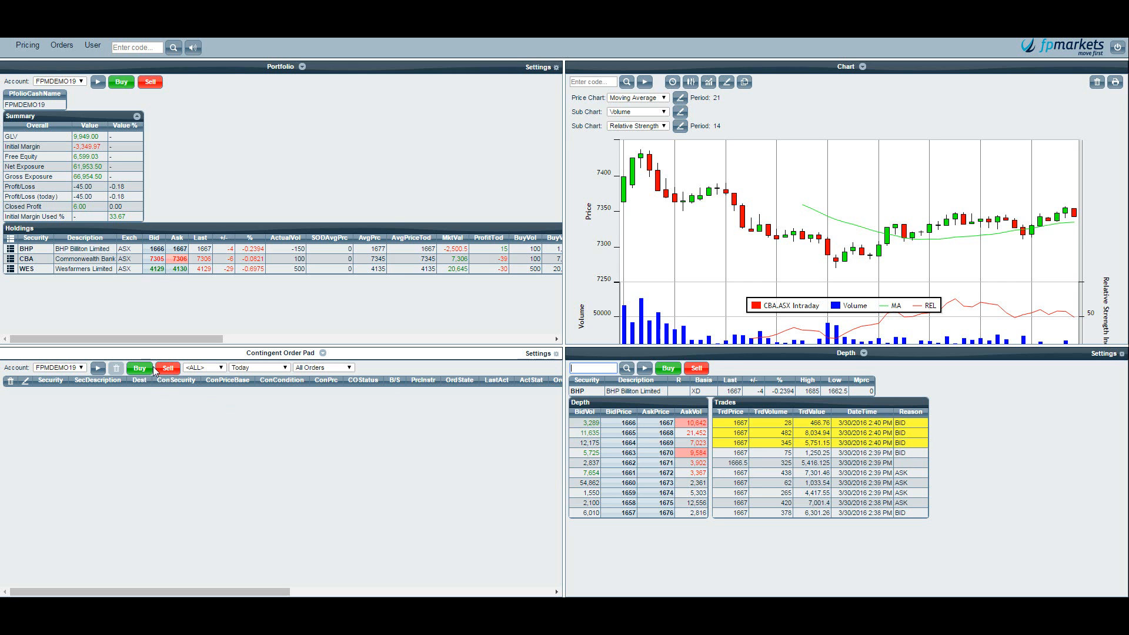
{"action": "left_click", "coordinate": [167, 368]}
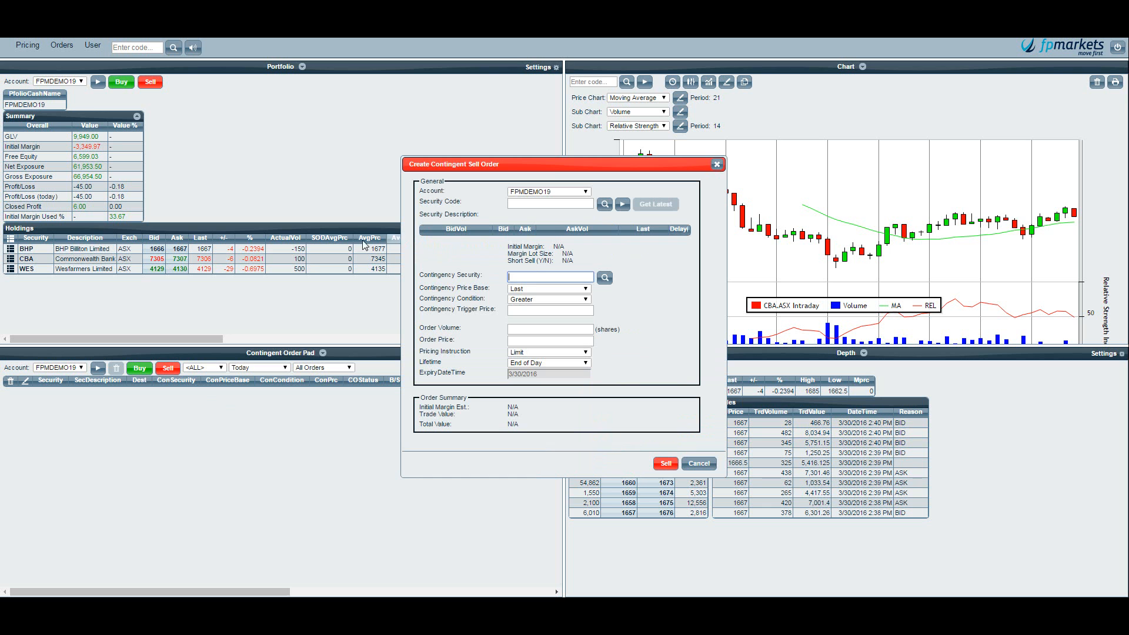
- Set security CBA with trigger condition Last Less or Equal to 7000
{"action": "type", "text": "cb"}
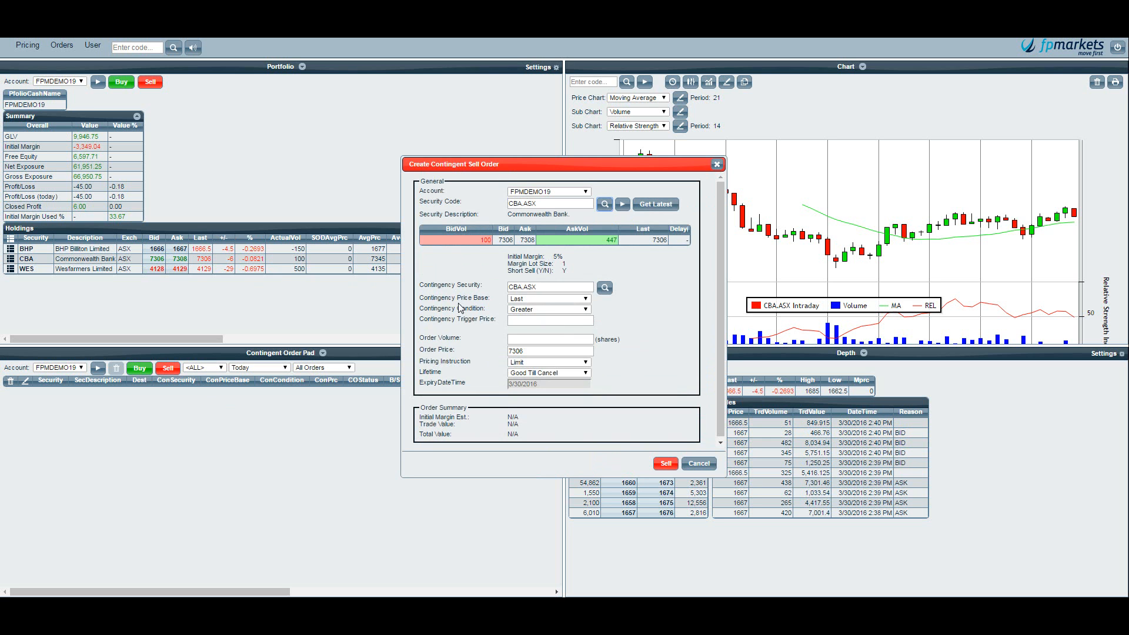
{"action": "left_click", "coordinate": [548, 310]}
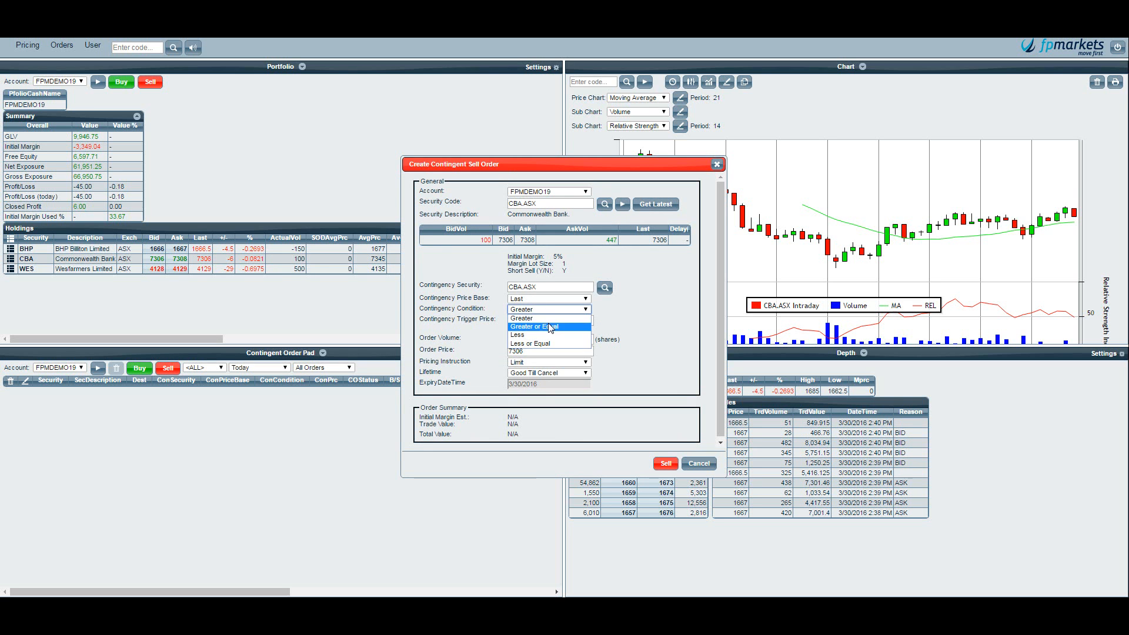
{"action": "left_click", "coordinate": [533, 327]}
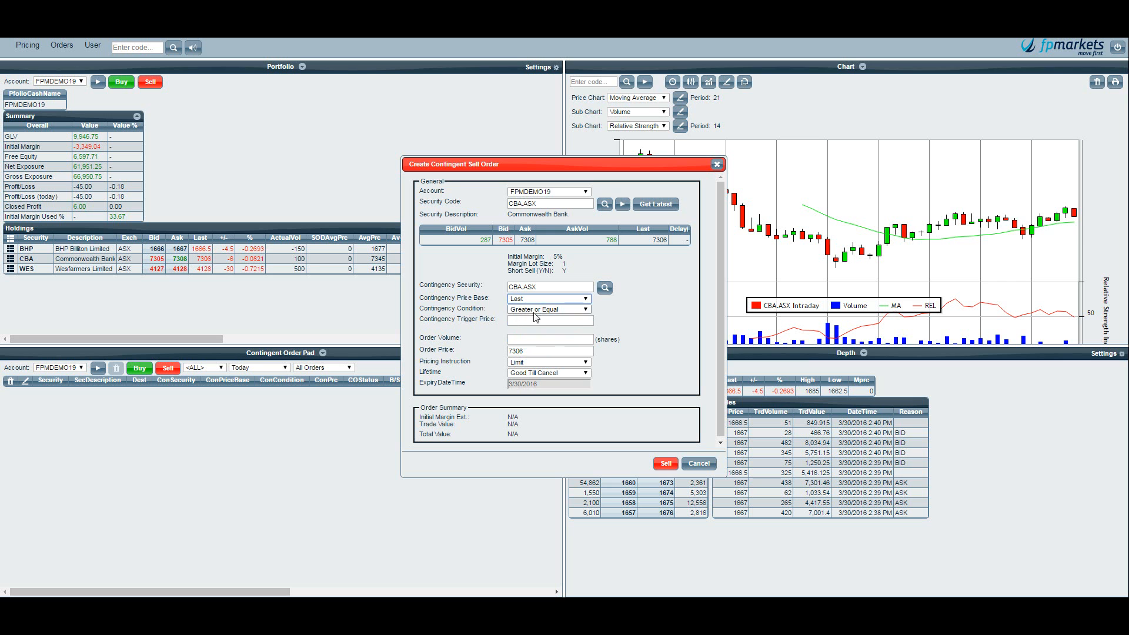
{"action": "left_click", "coordinate": [548, 309]}
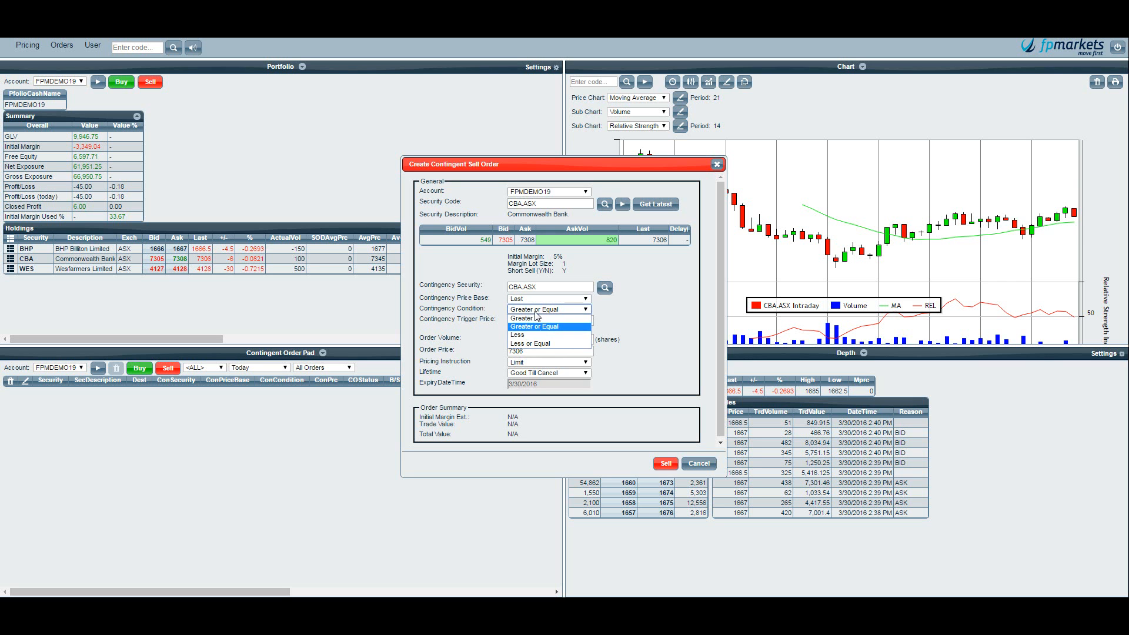
{"action": "mouse_move", "coordinate": [539, 343]}
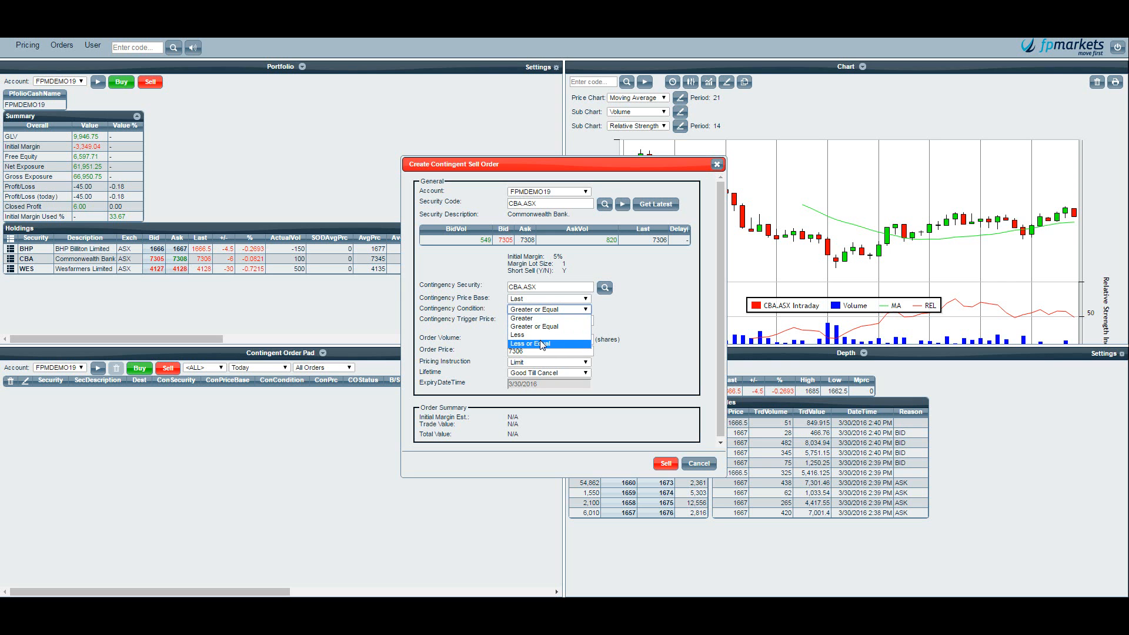
{"action": "left_click", "coordinate": [534, 343]}
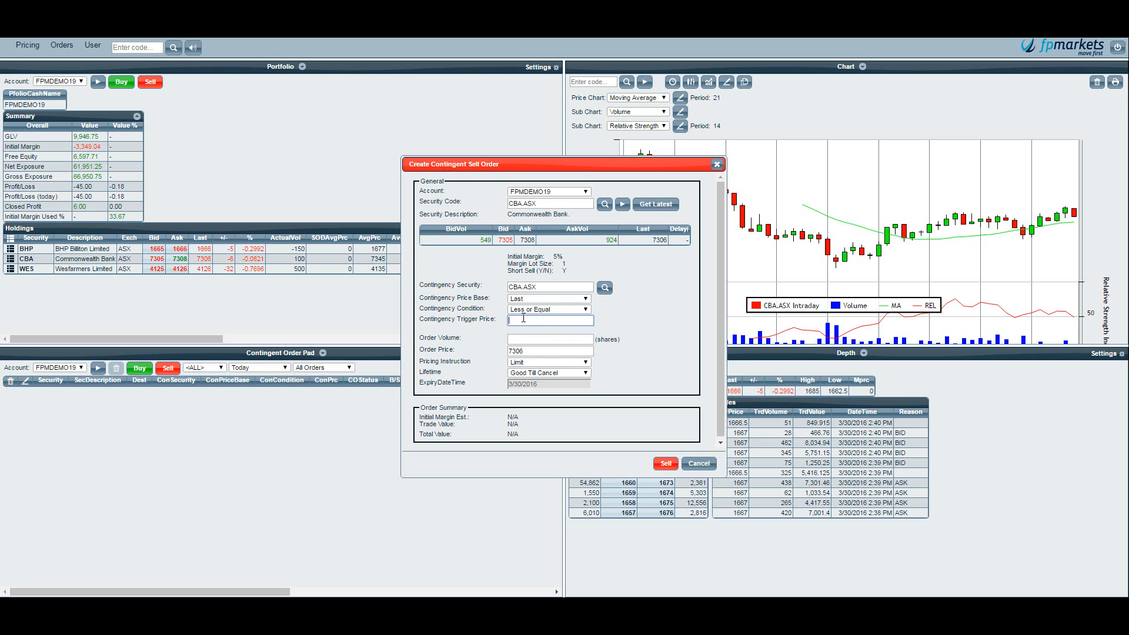
{"action": "type", "text": "7"}
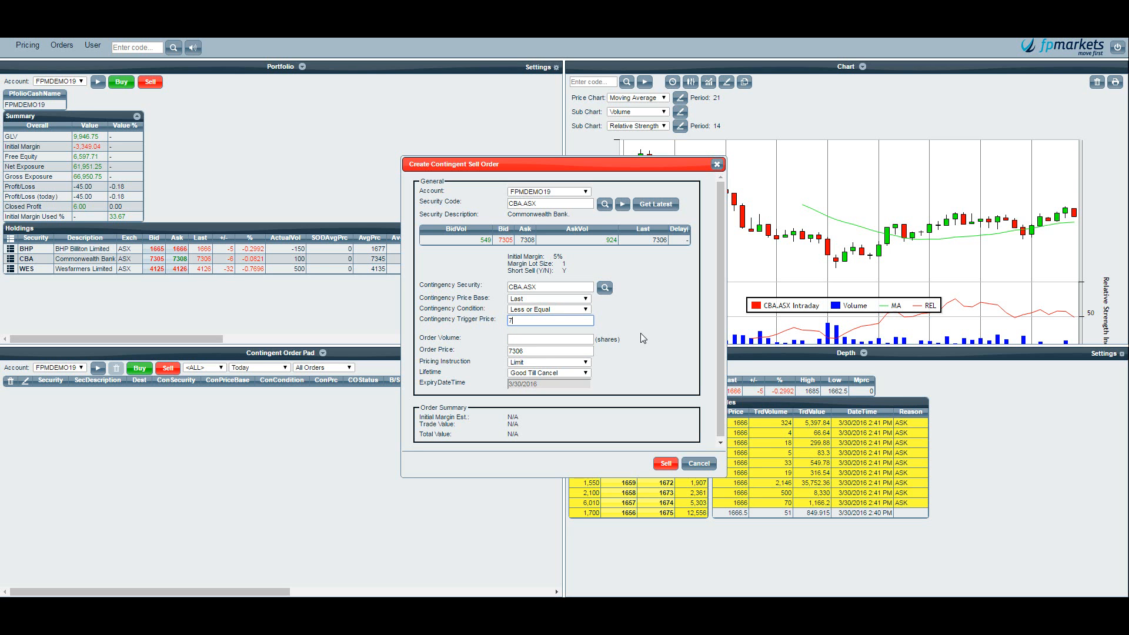
{"action": "type", "text": "000"}
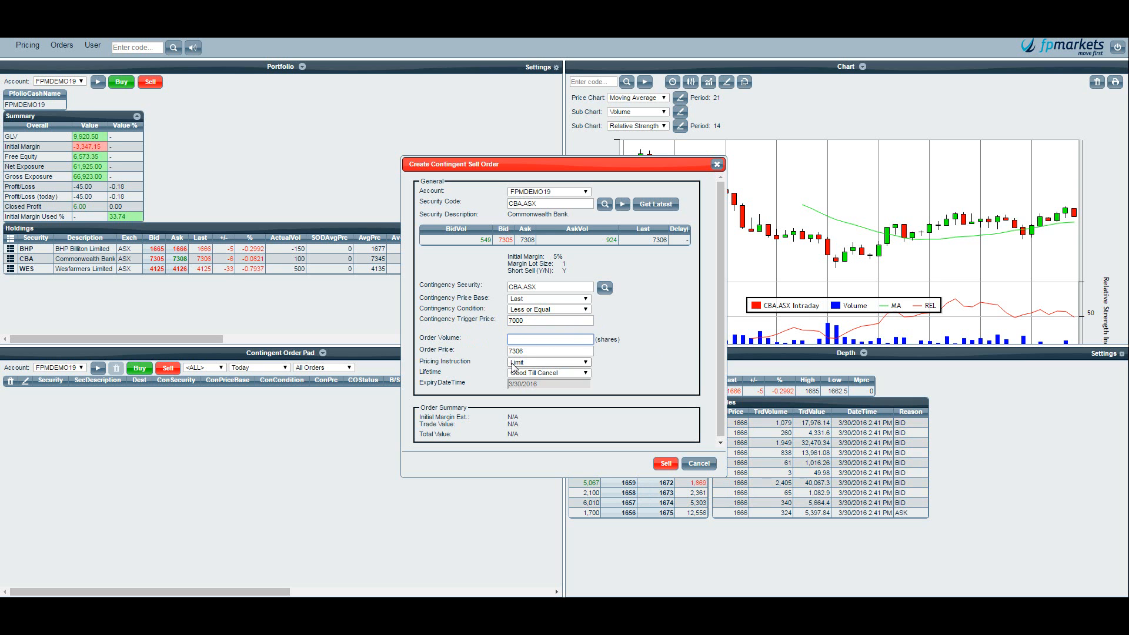
- Submit the contingent sell for 100 CBA shares with Market to Limit pricing
{"action": "left_click", "coordinate": [551, 338]}
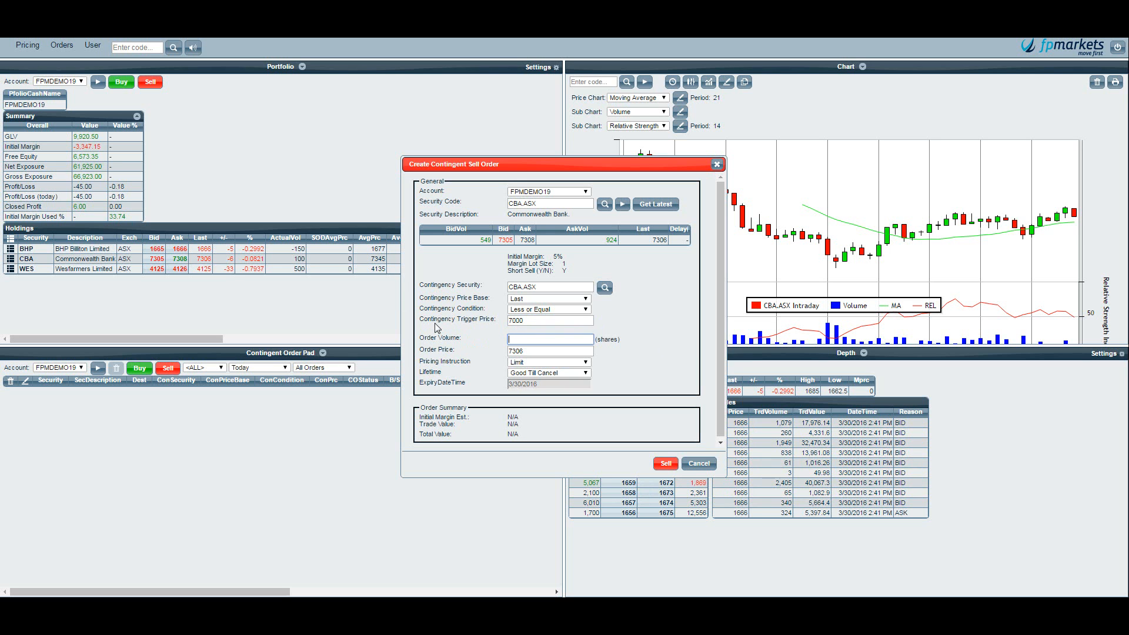
{"action": "type", "text": "100"}
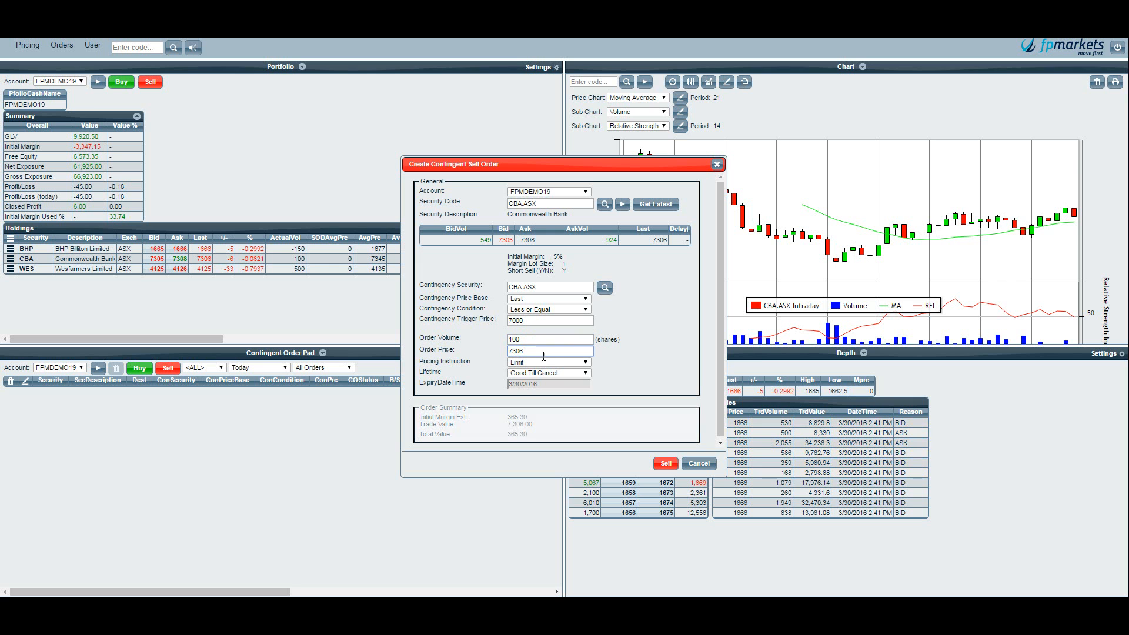
{"action": "left_click", "coordinate": [548, 362]}
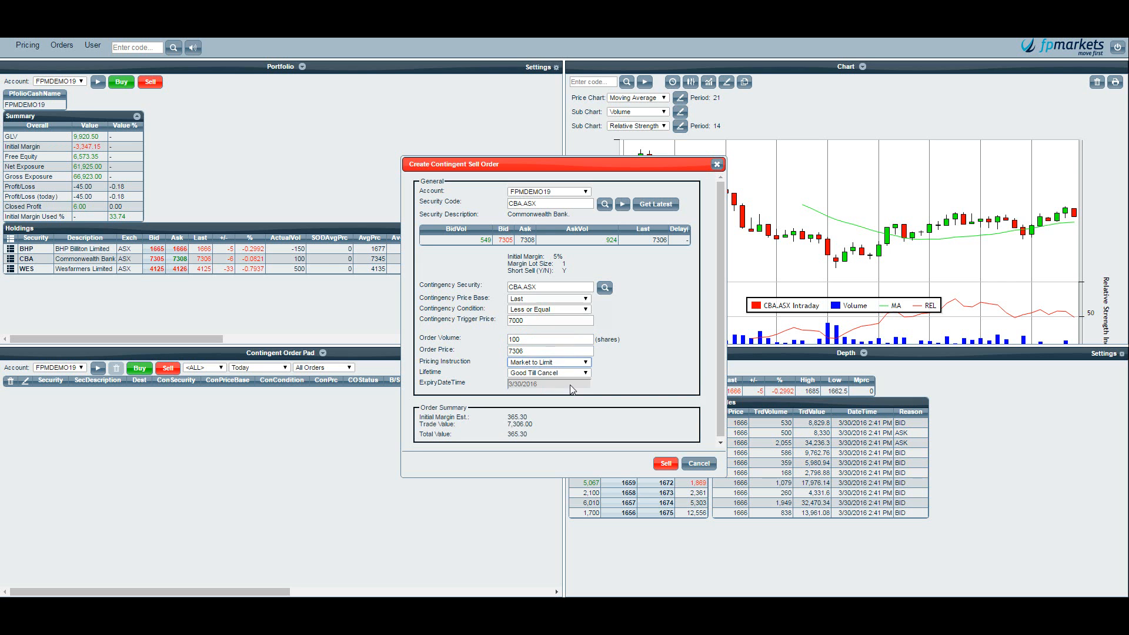
{"action": "left_click", "coordinate": [548, 320]}
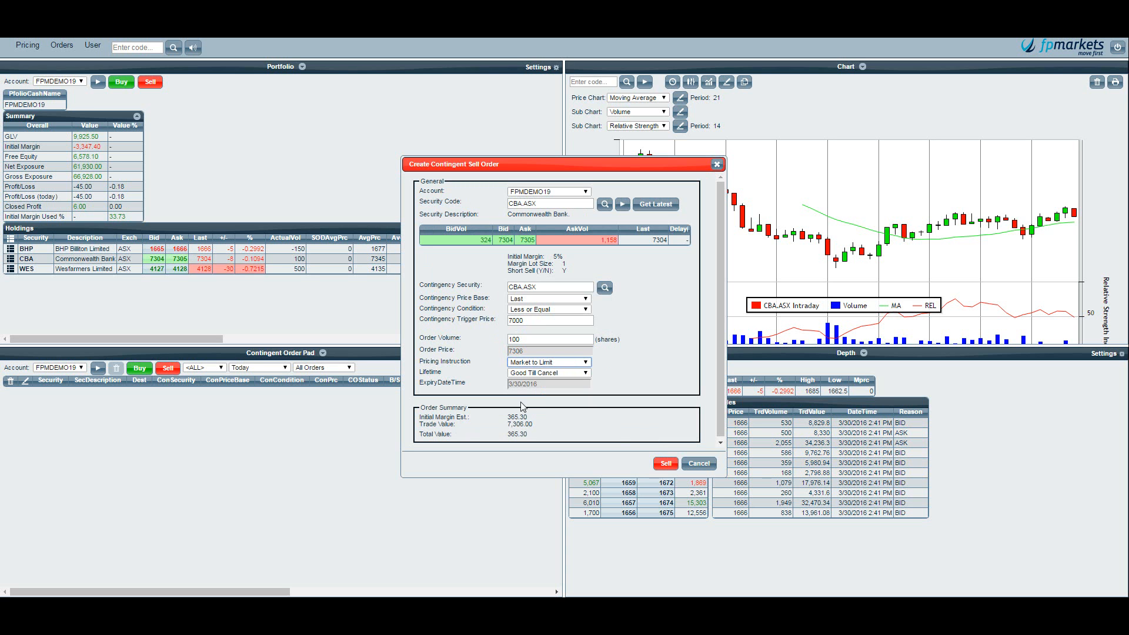
{"action": "left_click", "coordinate": [666, 463]}
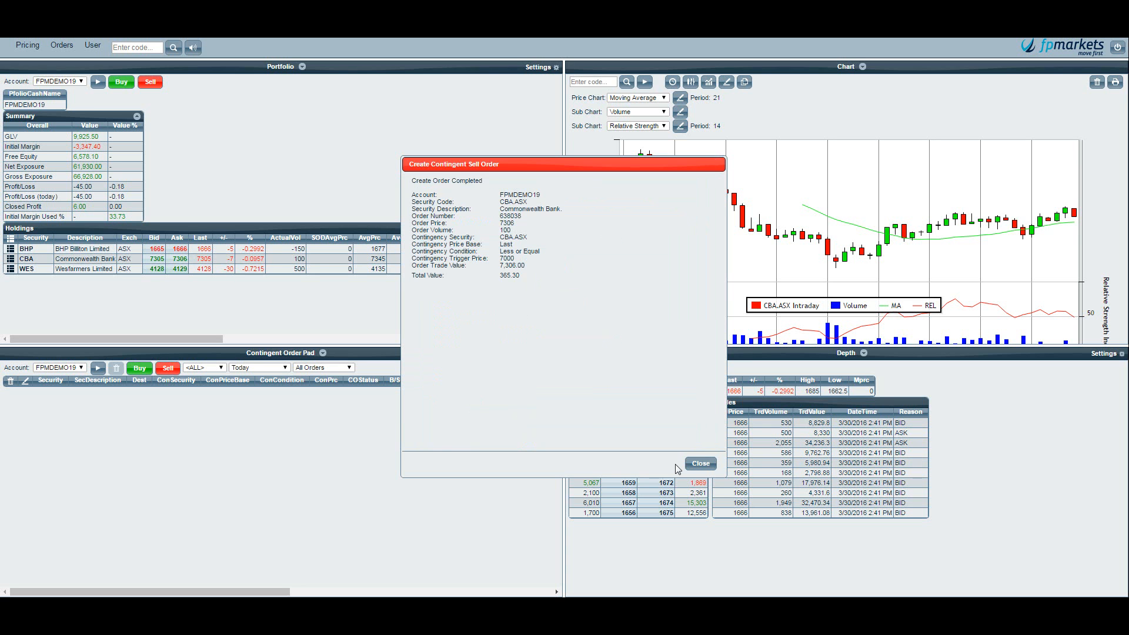
- Dismiss the Create Order Completed confirmation, leaving the CBA sell order listed as Active
{"action": "left_click", "coordinate": [699, 464]}
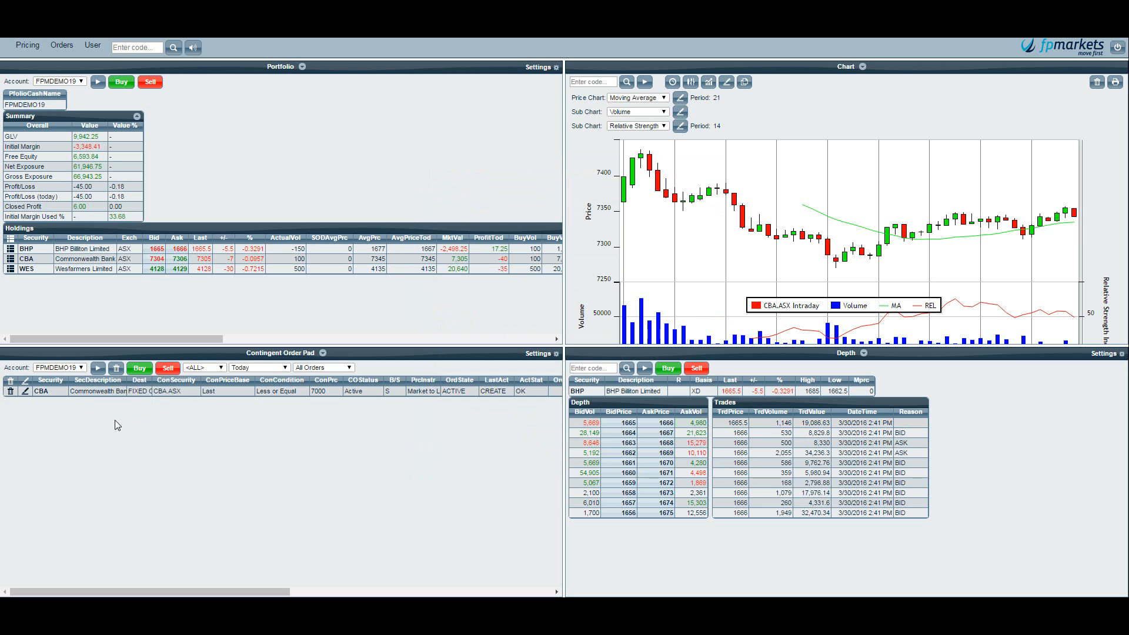
{"action": "mouse_move", "coordinate": [135, 404]}
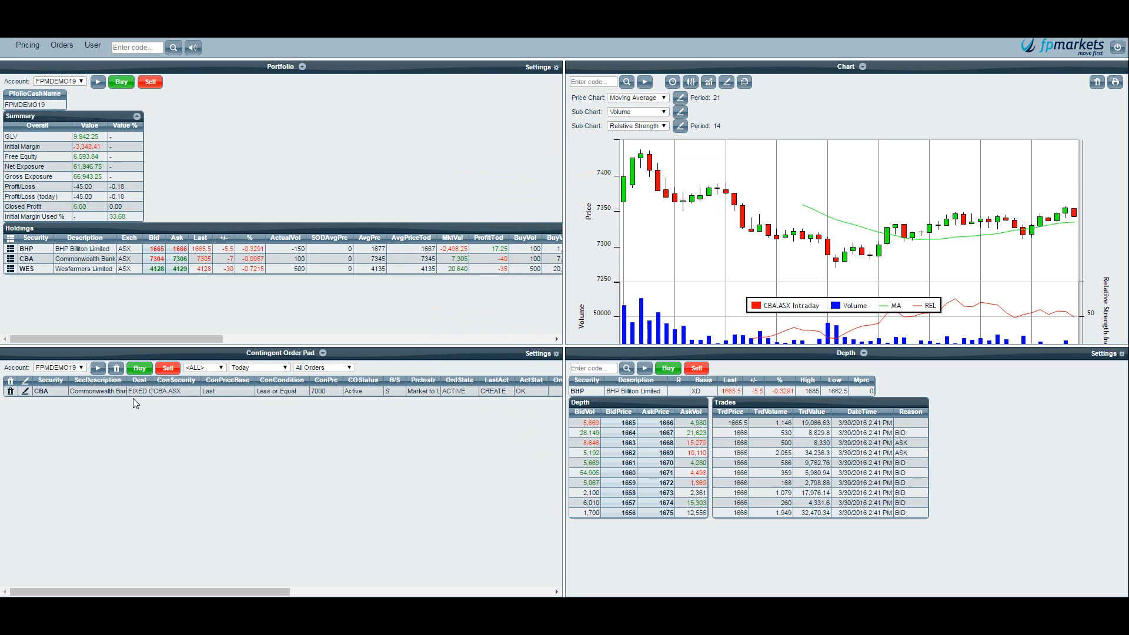
{"action": "mouse_move", "coordinate": [154, 411]}
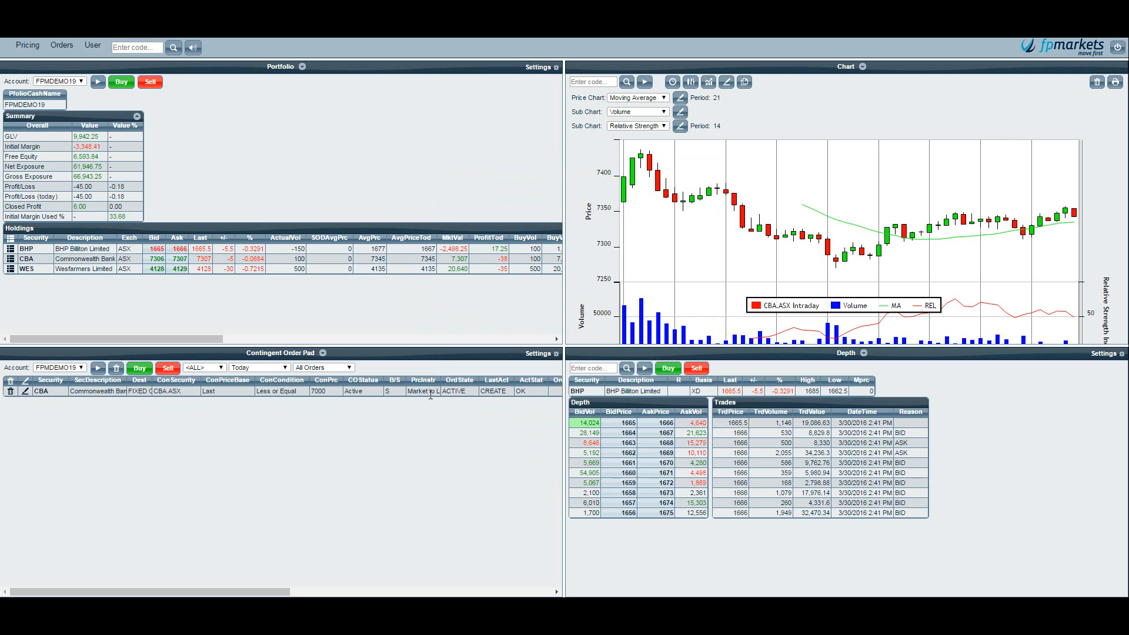
{"action": "mouse_move", "coordinate": [400, 488]}
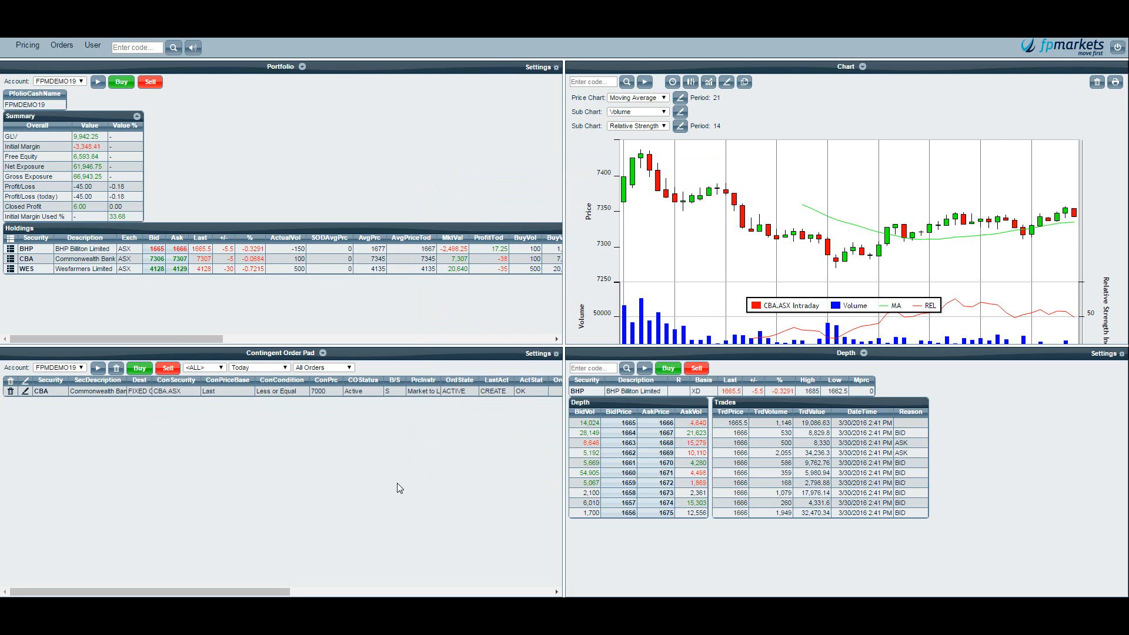
{"action": "mouse_move", "coordinate": [414, 484]}
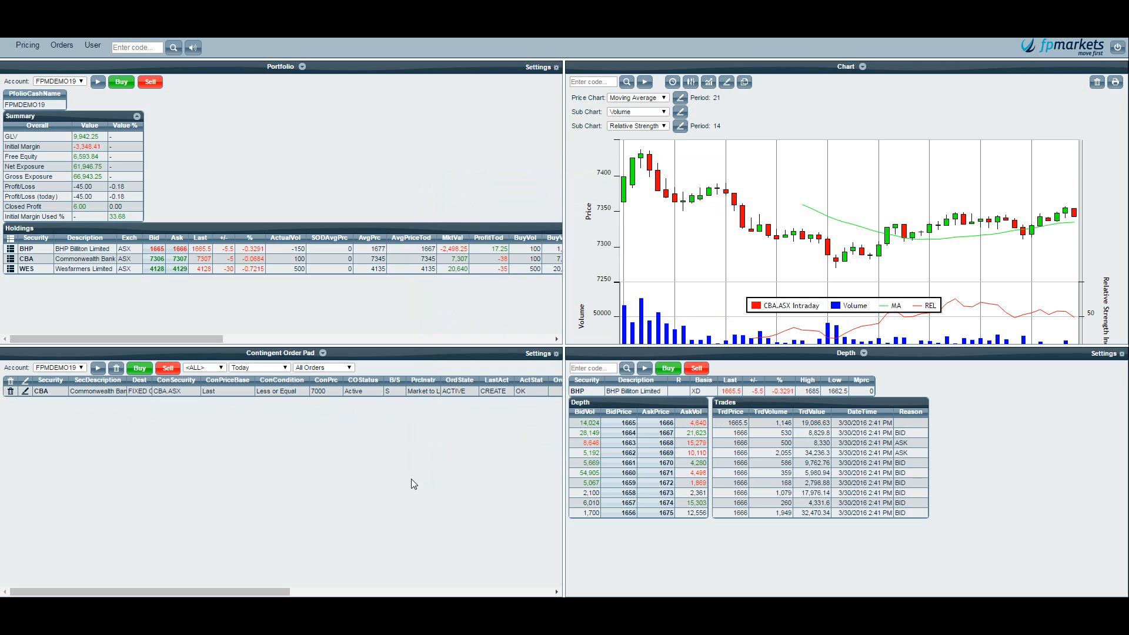